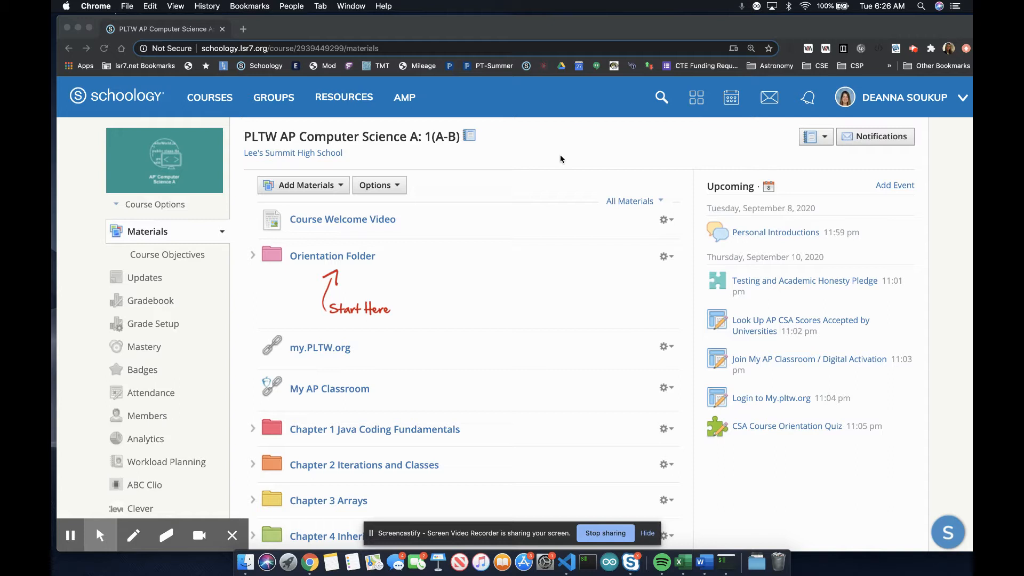
{"action": "mouse_move", "coordinate": [319, 360]}
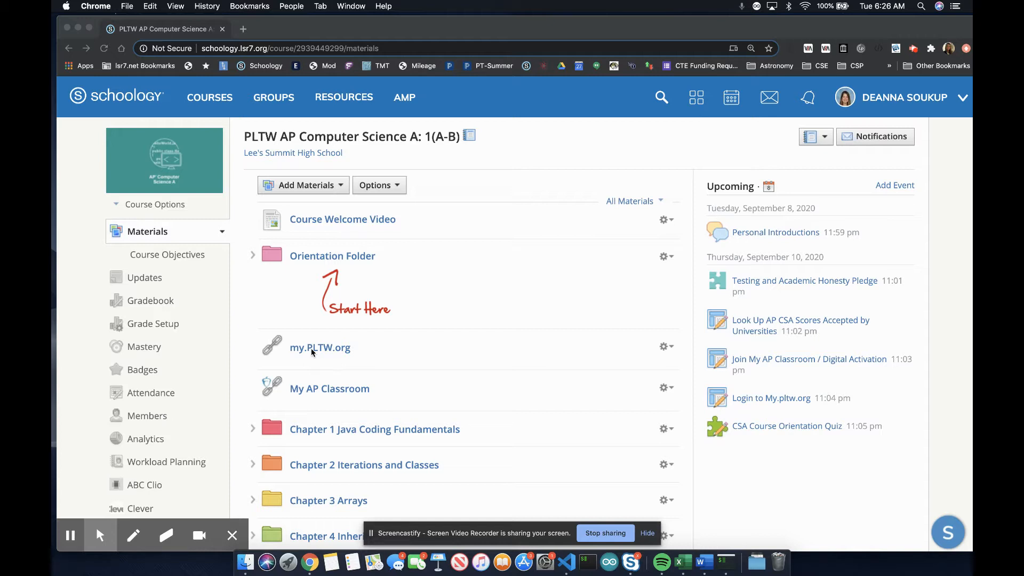
{"action": "mouse_move", "coordinate": [320, 347]}
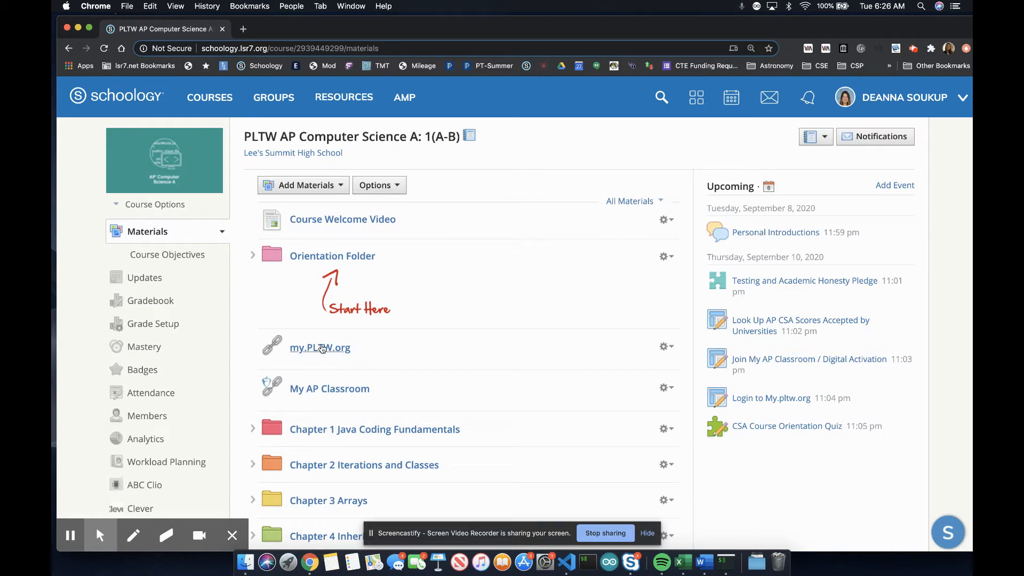
{"action": "mouse_move", "coordinate": [320, 346]}
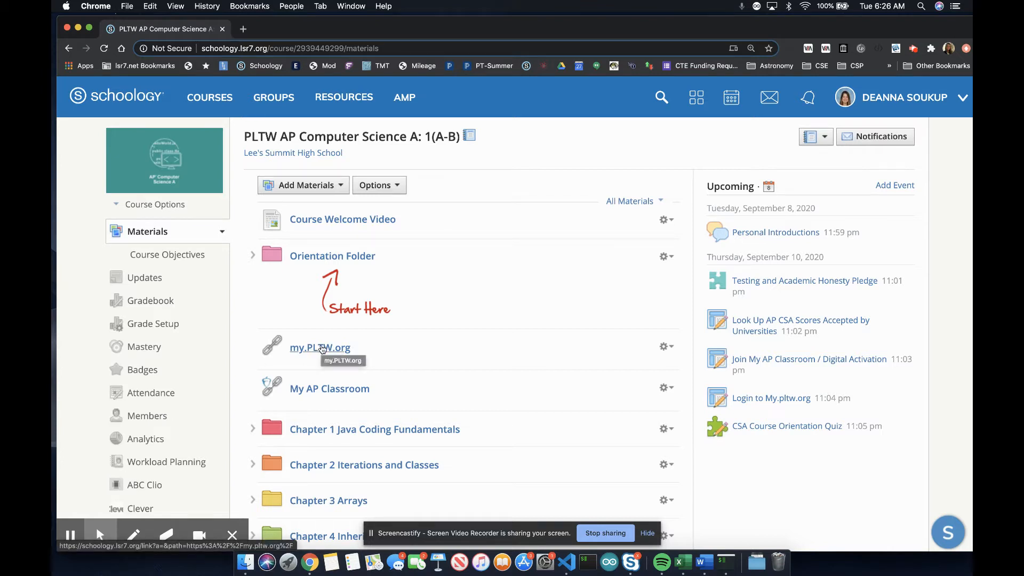
- Follow the my.PLTW.org course link so the myPLTW site opens in a new tab
{"action": "left_click", "coordinate": [319, 347]}
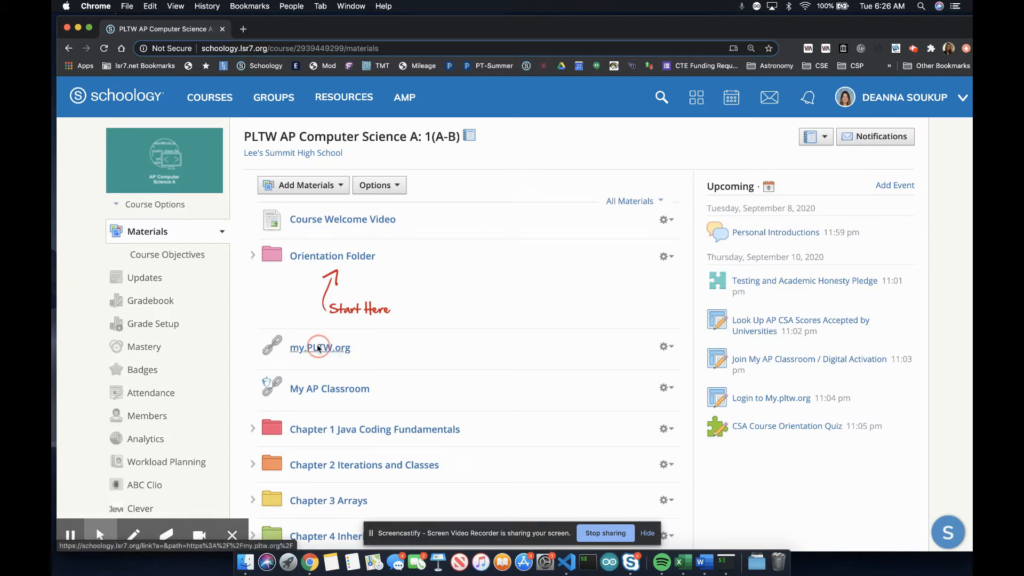
{"action": "left_click", "coordinate": [320, 348]}
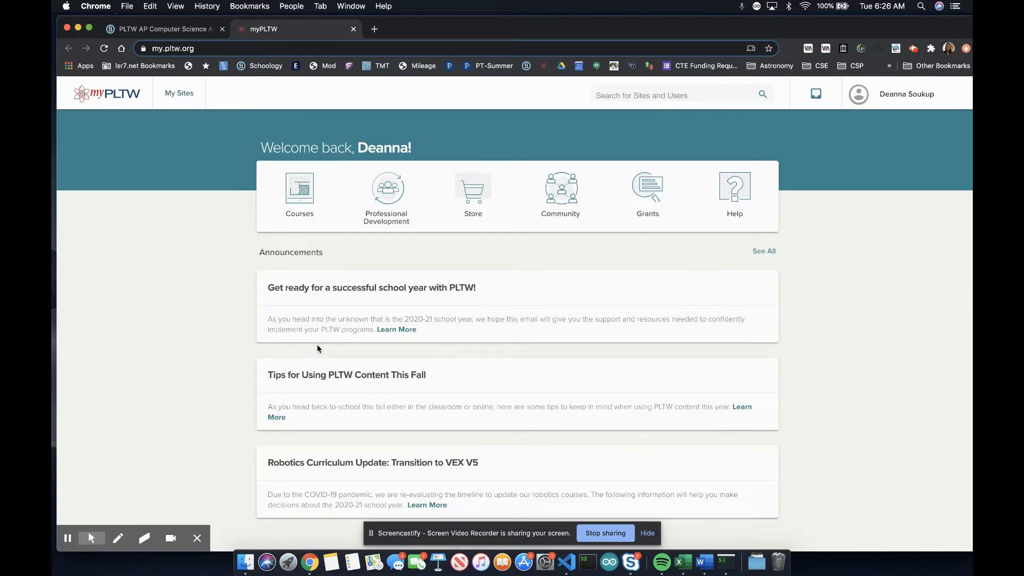
{"action": "mouse_move", "coordinate": [318, 349]}
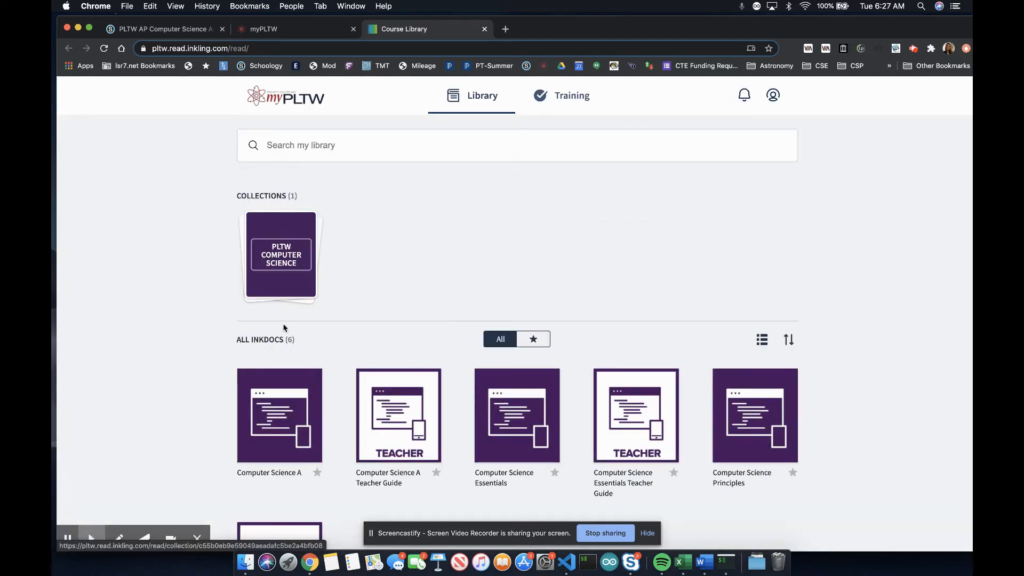
- Launch the Computer Science A inkdoc and browse its table of contents to Chapter 1: Java Coding Fundamentals
{"action": "left_click", "coordinate": [279, 416]}
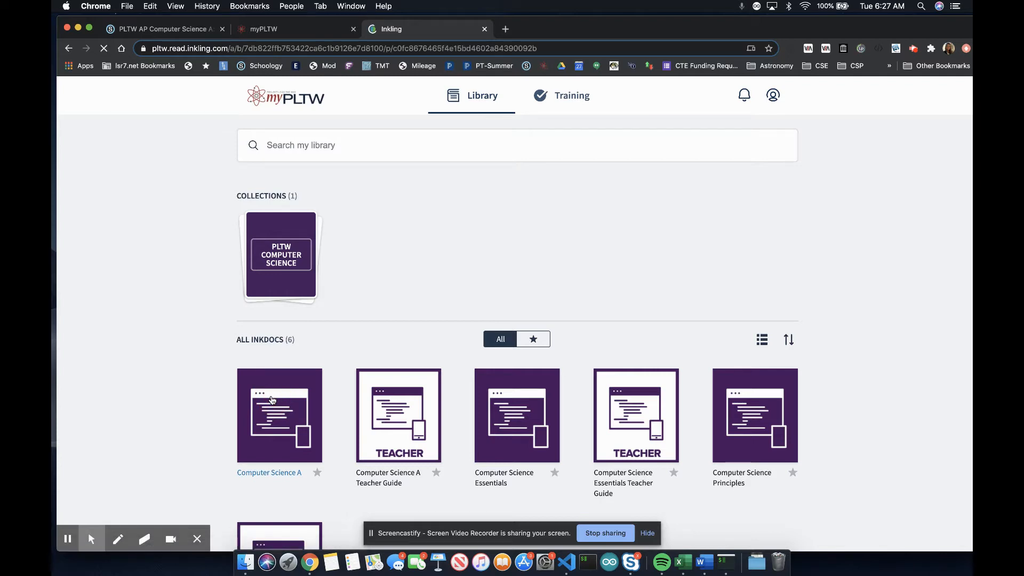
{"action": "left_click", "coordinate": [279, 416]}
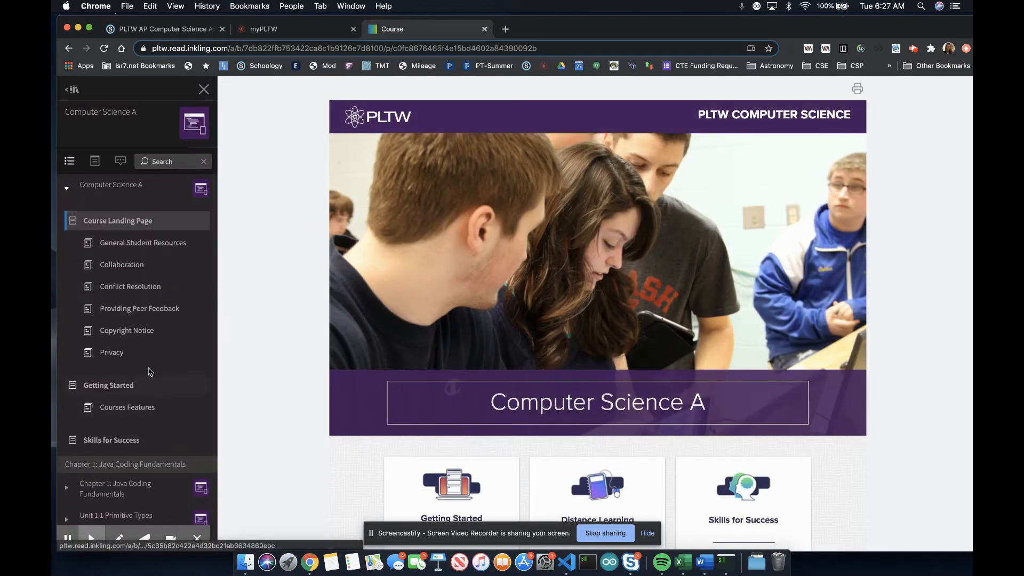
{"action": "mouse_move", "coordinate": [130, 391]}
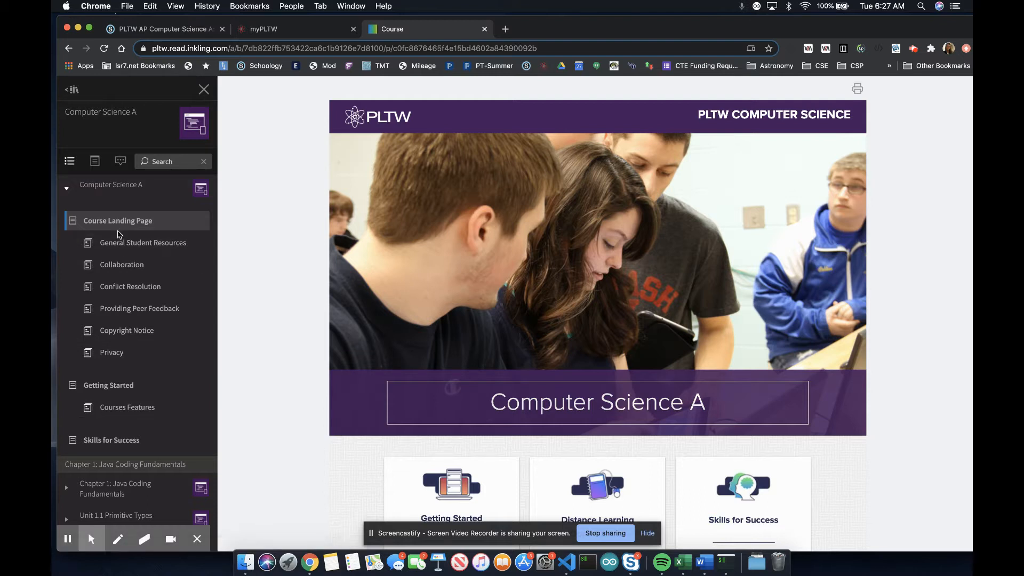
{"action": "scroll", "scroll_direction": "down", "scroll_amount": 3}
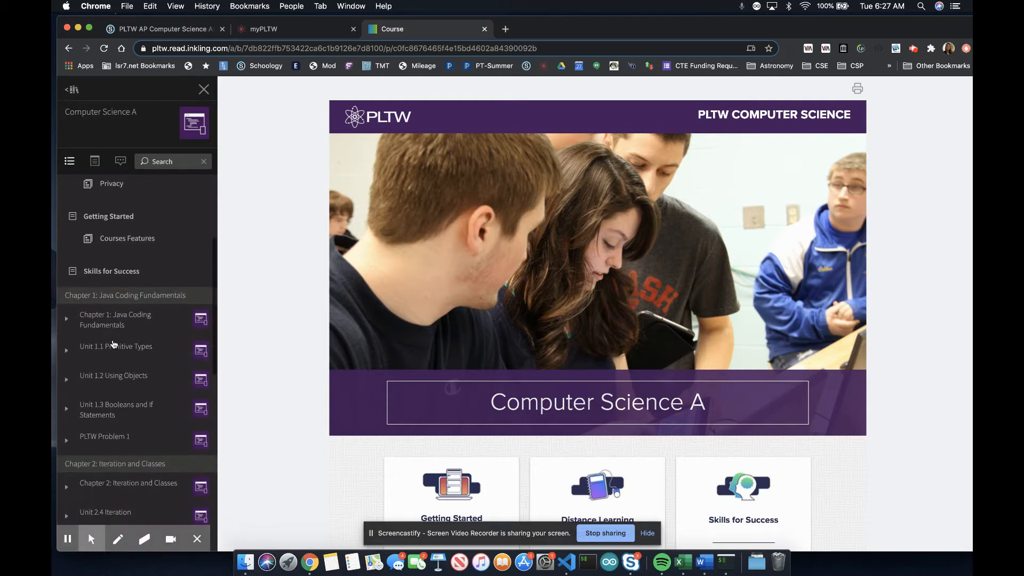
{"action": "scroll", "scroll_direction": "down", "scroll_amount": 3}
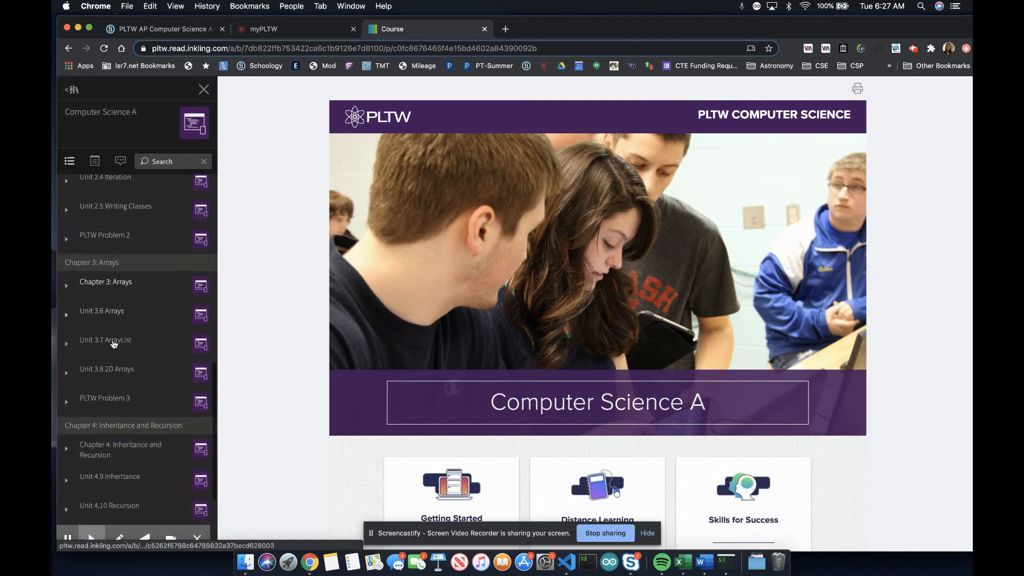
{"action": "scroll", "scroll_direction": "up", "scroll_amount": 3}
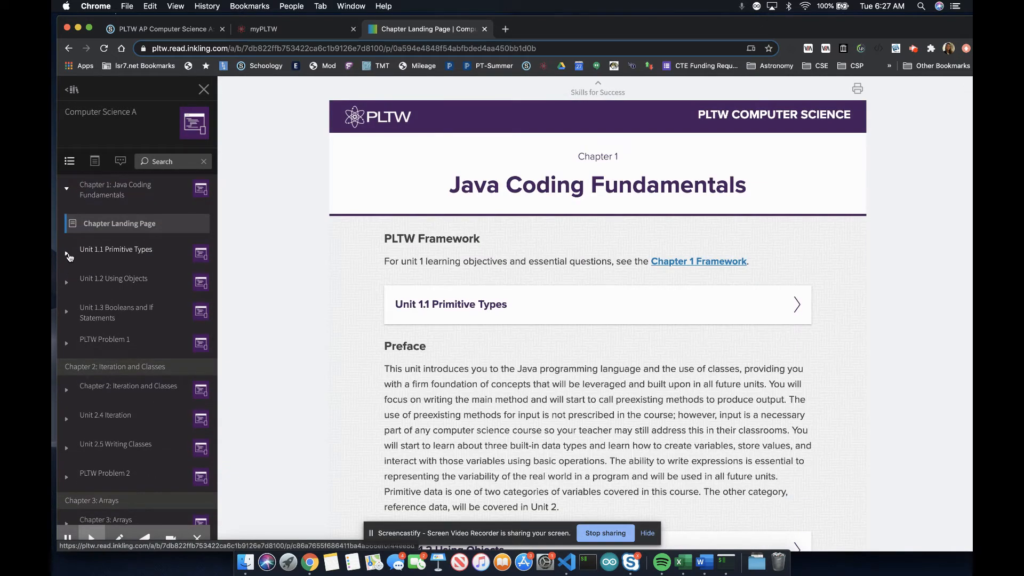
- Expand Unit 1.1 Primitive Types in the sidebar and review its listed activities
{"action": "left_click", "coordinate": [66, 253]}
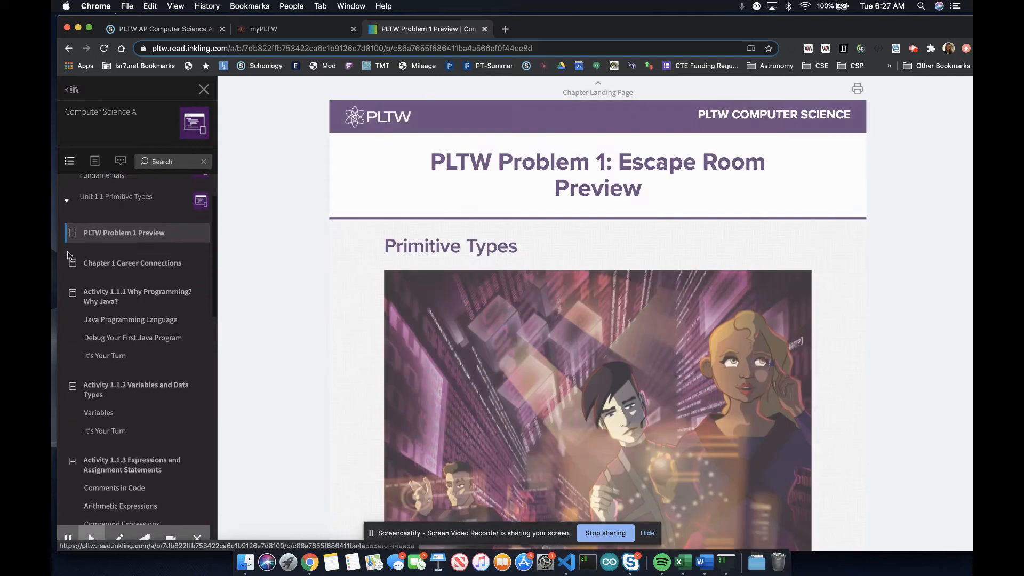
{"action": "scroll", "scroll_direction": "up", "scroll_amount": 3}
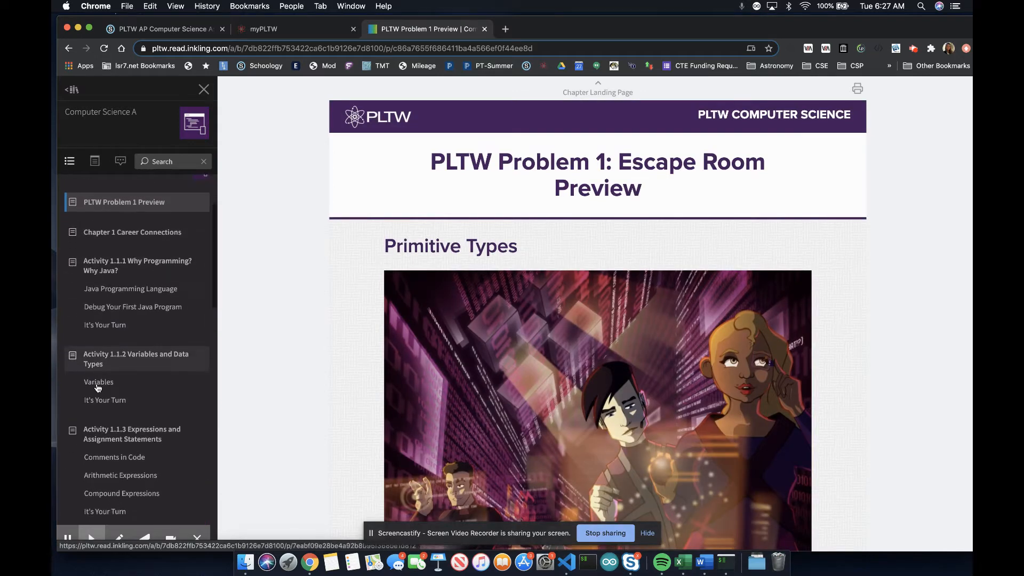
{"action": "scroll", "scroll_direction": "down", "scroll_amount": 3}
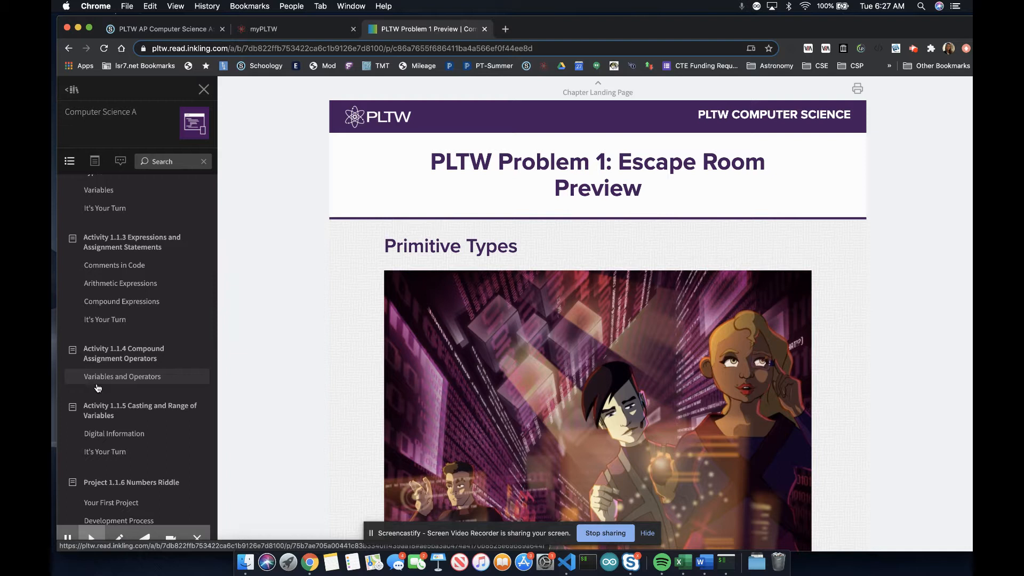
{"action": "scroll", "scroll_direction": "up", "scroll_amount": 3}
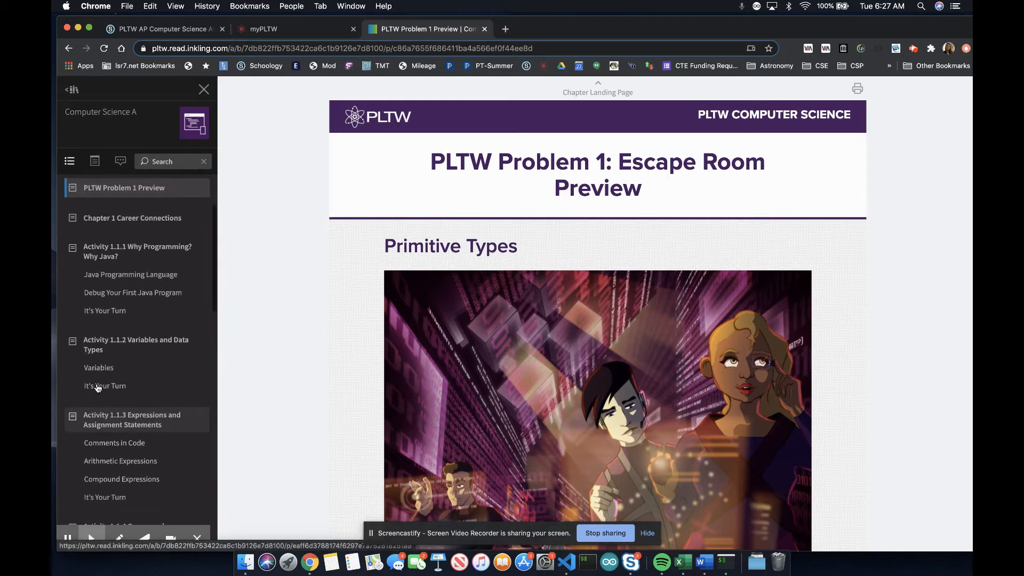
{"action": "scroll", "scroll_direction": "down", "scroll_amount": 3}
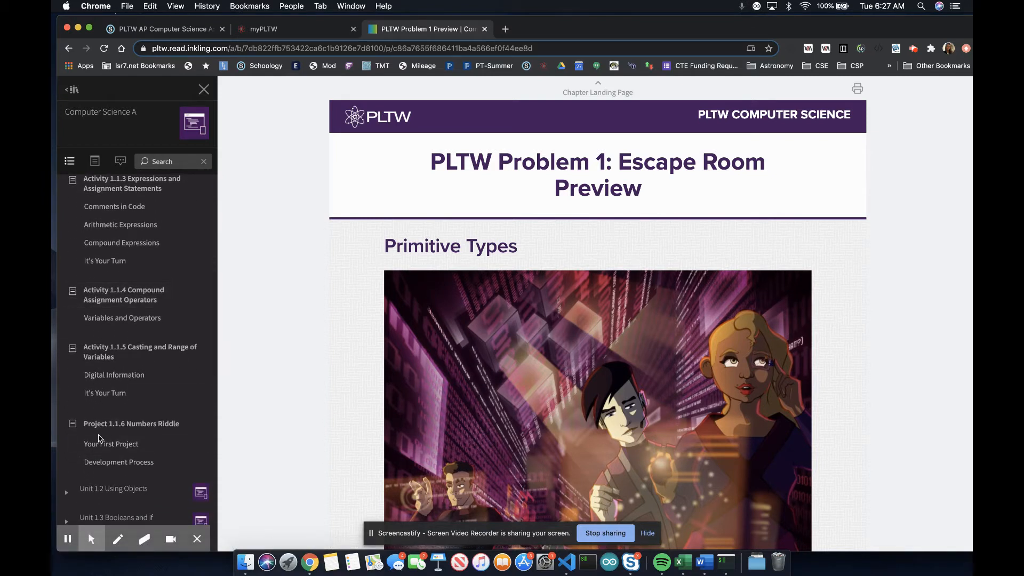
{"action": "scroll", "scroll_direction": "up", "scroll_amount": 3}
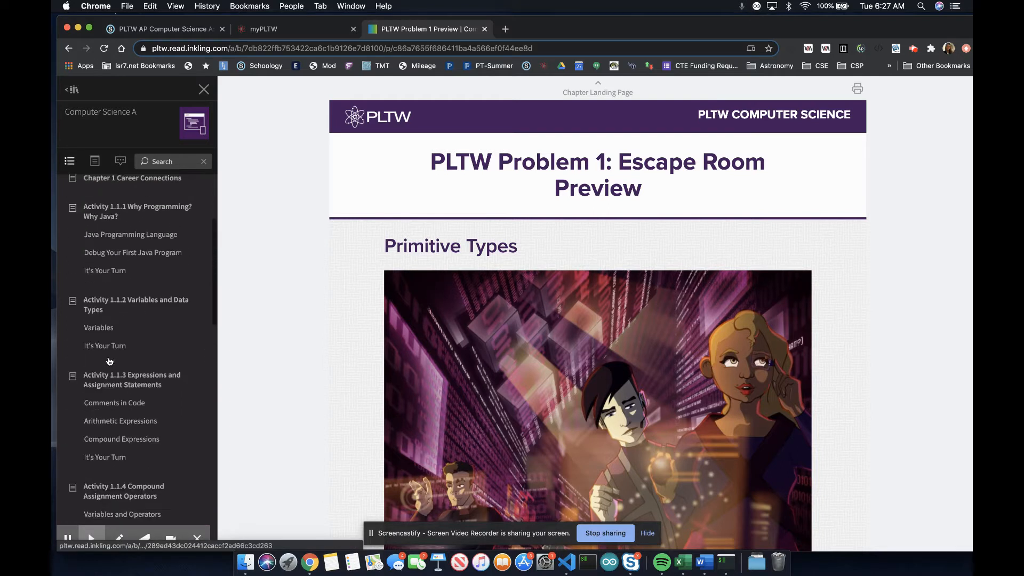
{"action": "scroll", "scroll_direction": "up", "scroll_amount": 3}
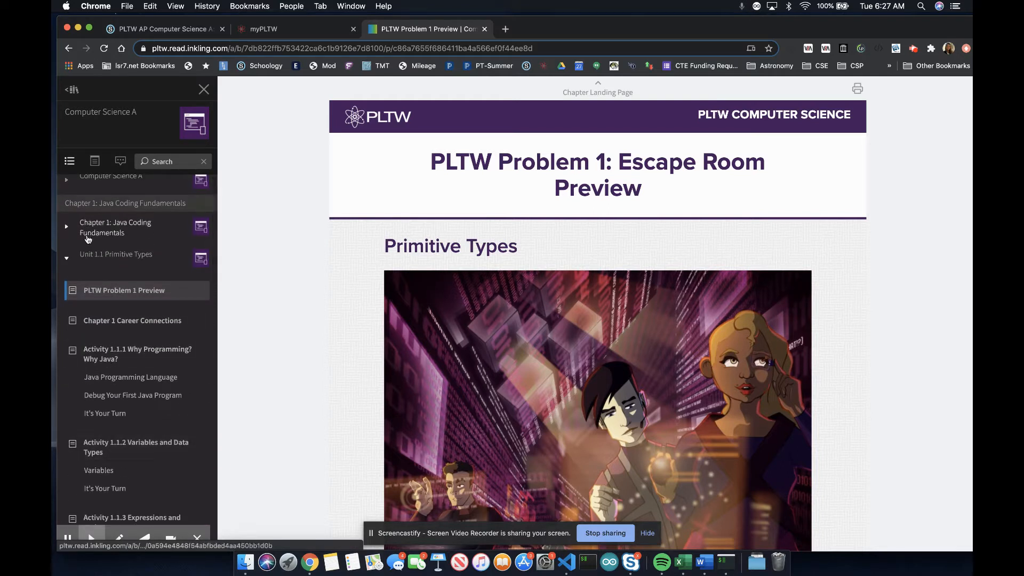
{"action": "mouse_move", "coordinate": [92, 316]}
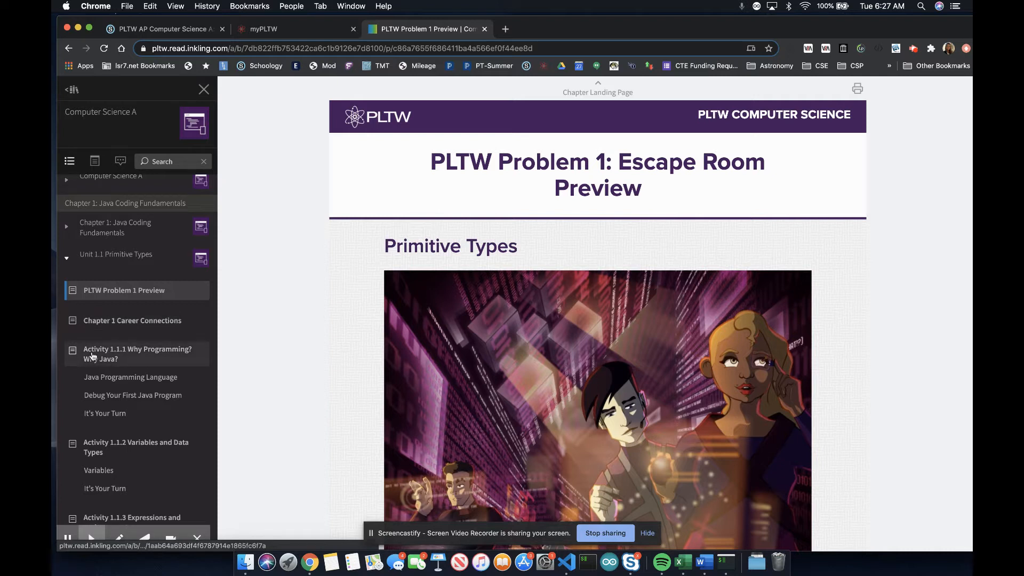
- Read Activity 1.1.1 Why Programming? Why Java? down to Objects, Classes, and Methods
{"action": "left_click", "coordinate": [138, 353]}
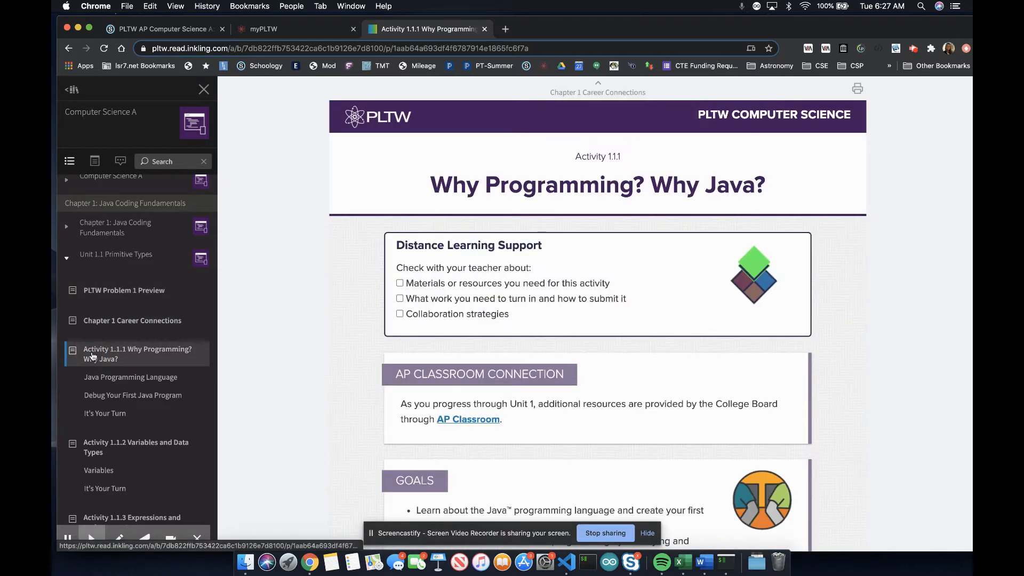
{"action": "scroll", "scroll_direction": "down", "scroll_amount": 3}
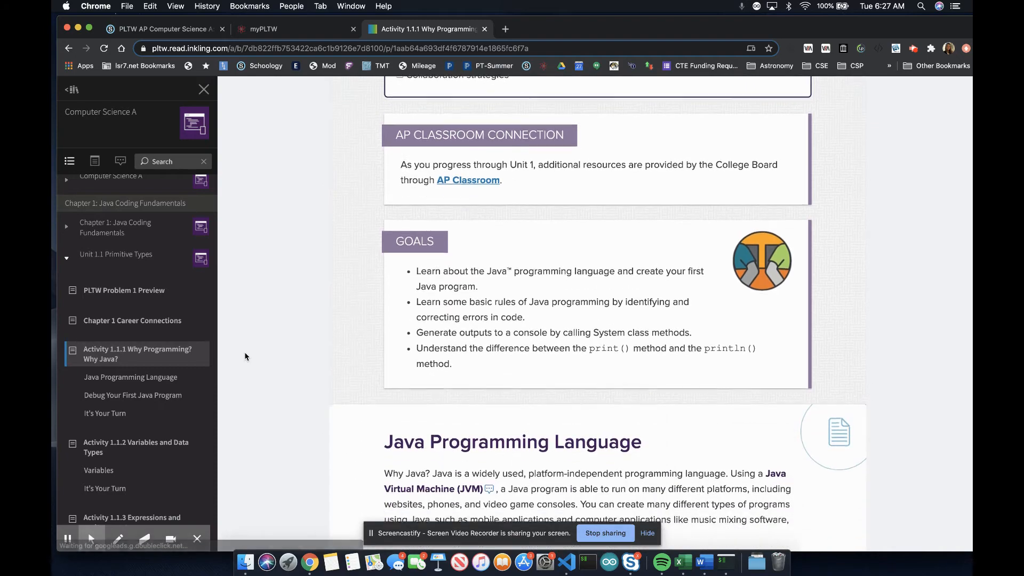
{"action": "scroll", "scroll_direction": "down", "scroll_amount": 3}
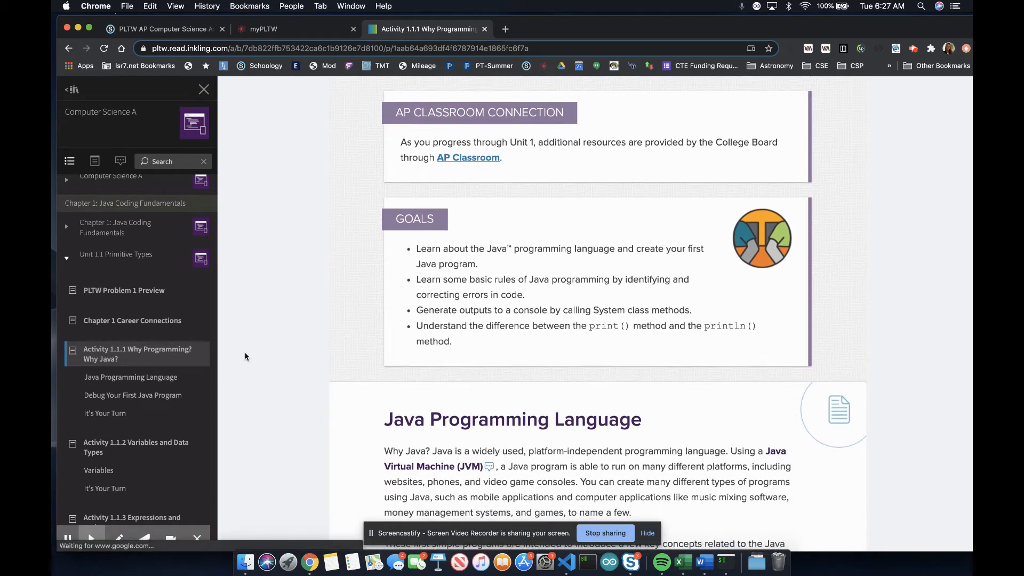
{"action": "scroll", "scroll_direction": "down", "scroll_amount": 3}
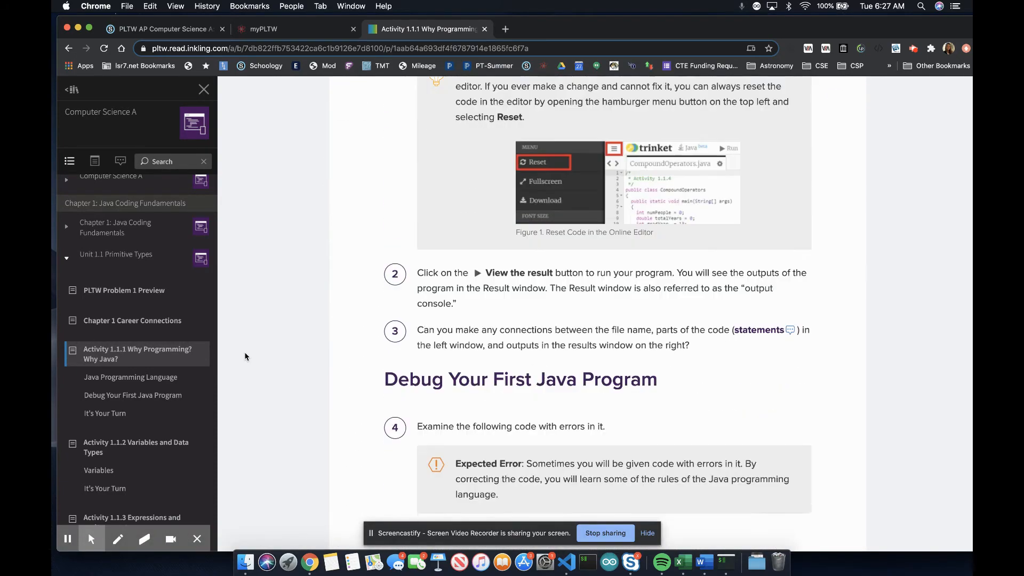
{"action": "scroll", "scroll_direction": "down", "scroll_amount": 3}
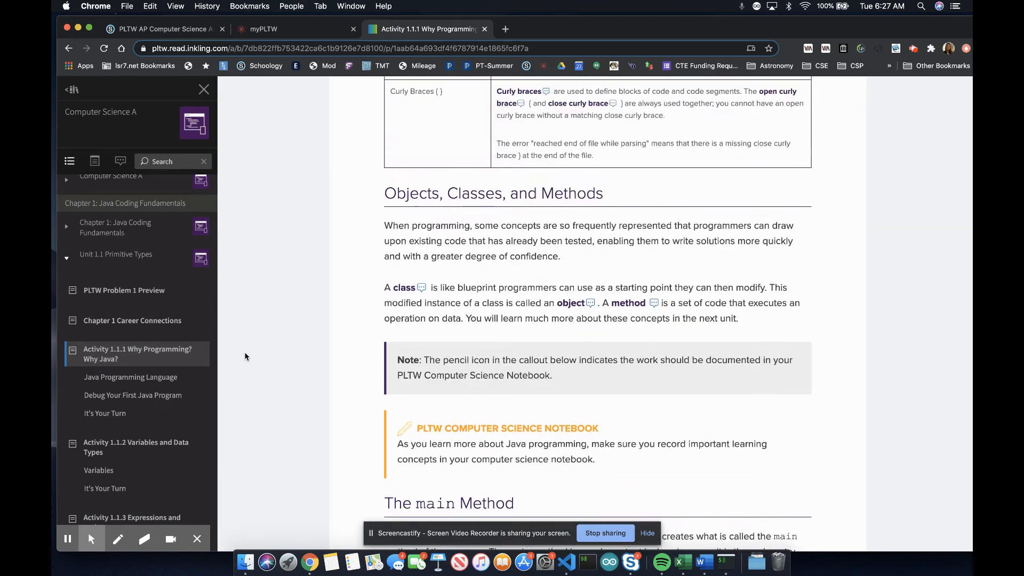
- Return to the Schoology tab and skim the course materials list
{"action": "left_click", "coordinate": [163, 28]}
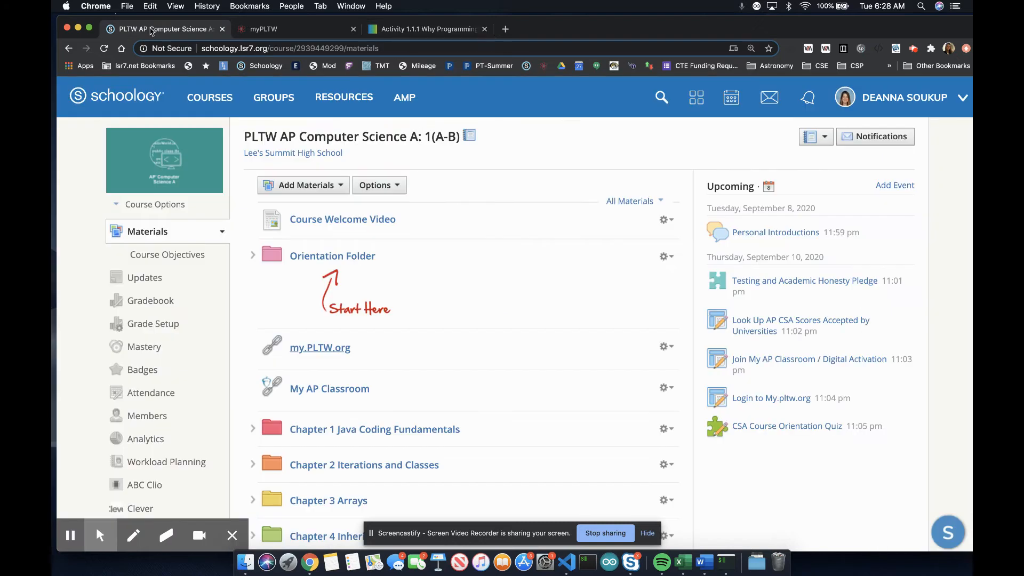
{"action": "mouse_move", "coordinate": [246, 332]}
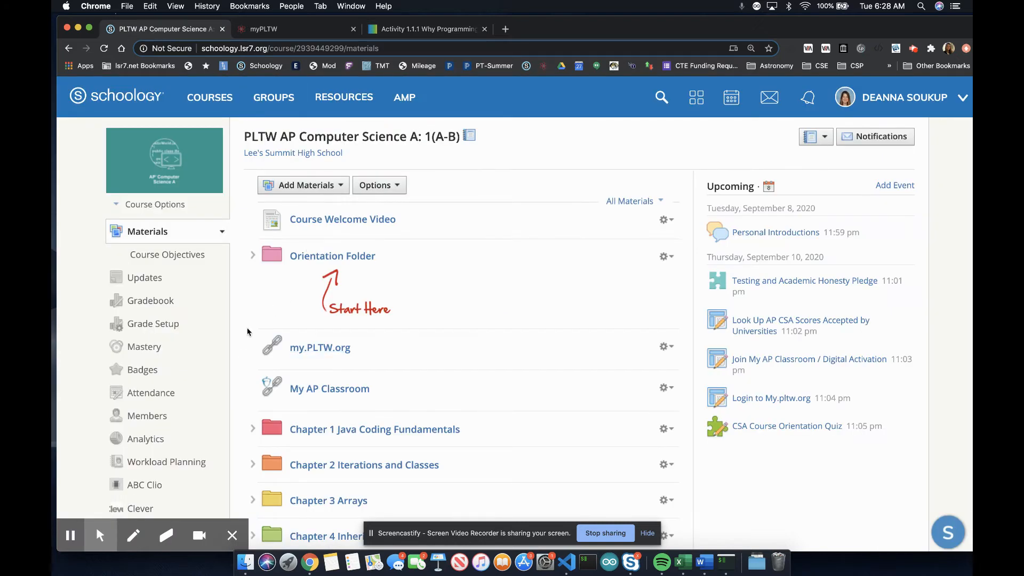
{"action": "scroll", "scroll_direction": "down", "scroll_amount": 3}
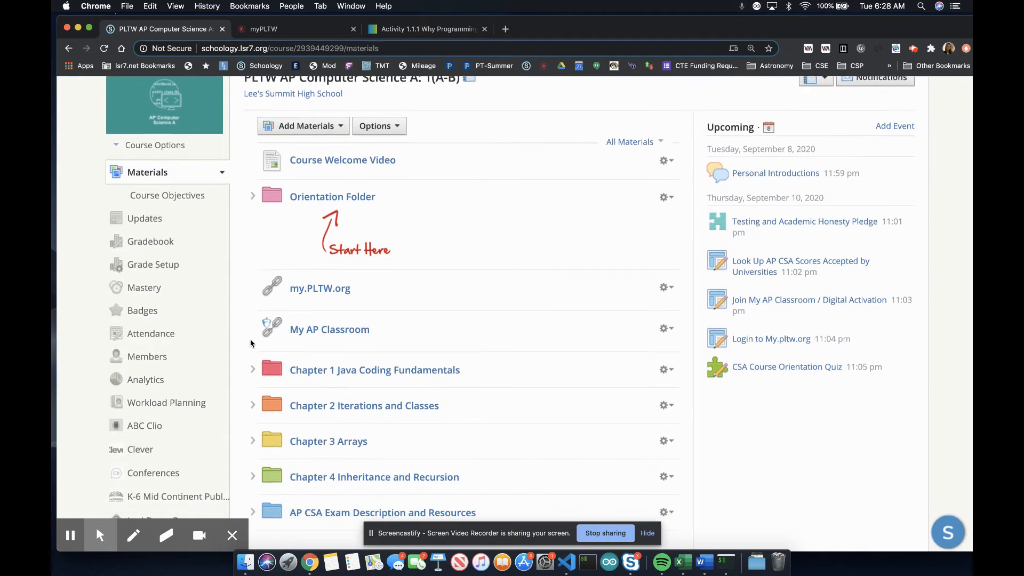
{"action": "scroll", "scroll_direction": "down", "scroll_amount": 3}
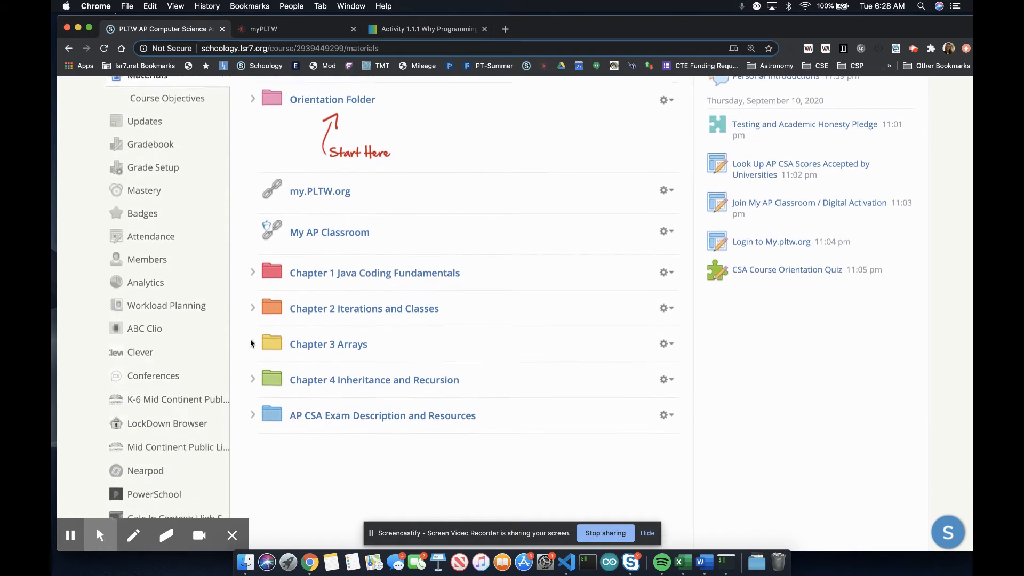
{"action": "scroll", "scroll_direction": "down", "scroll_amount": 3}
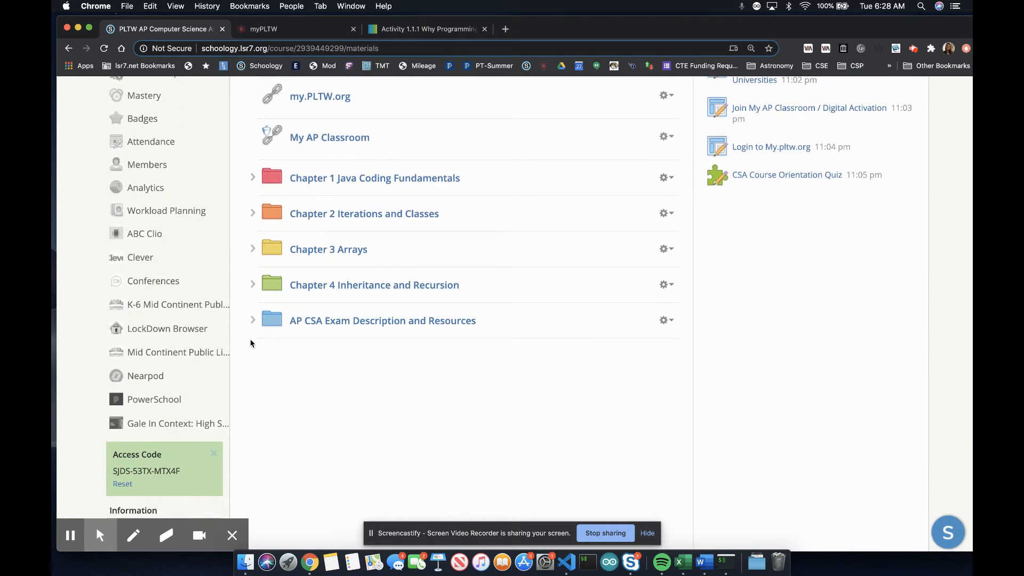
{"action": "scroll", "scroll_direction": "up", "scroll_amount": 3}
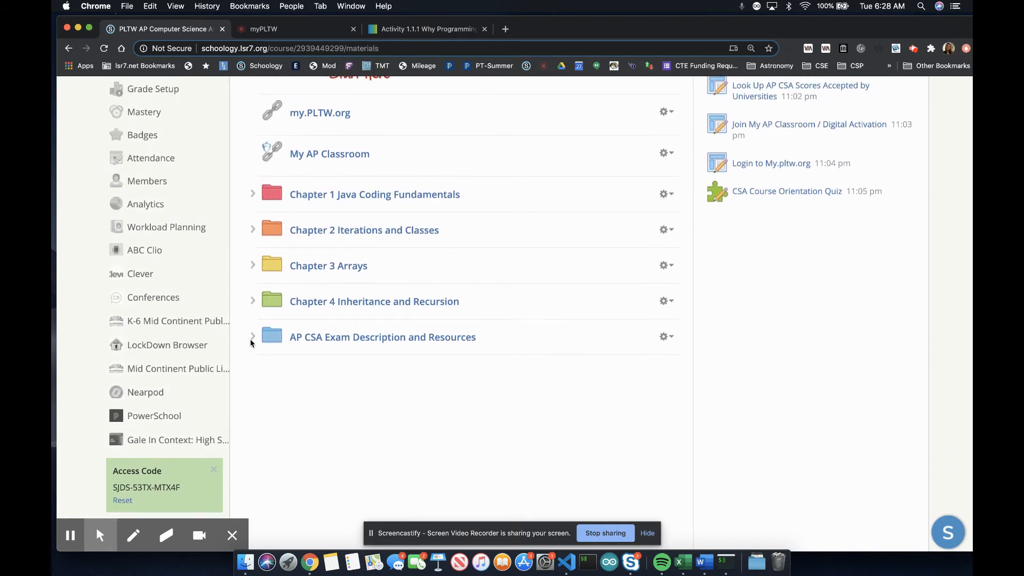
{"action": "scroll", "scroll_direction": "up", "scroll_amount": 3}
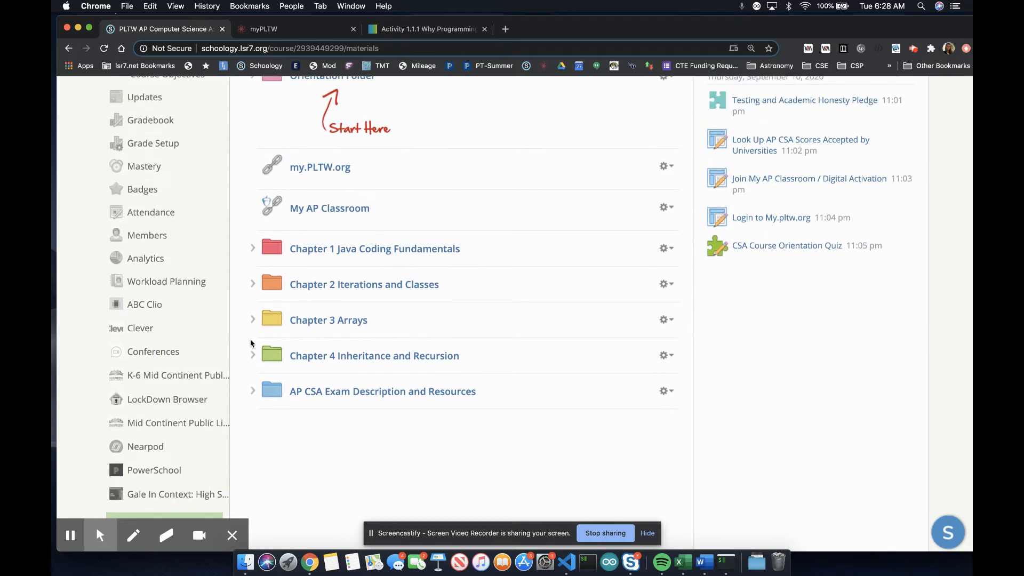
{"action": "scroll", "scroll_direction": "up", "scroll_amount": 3}
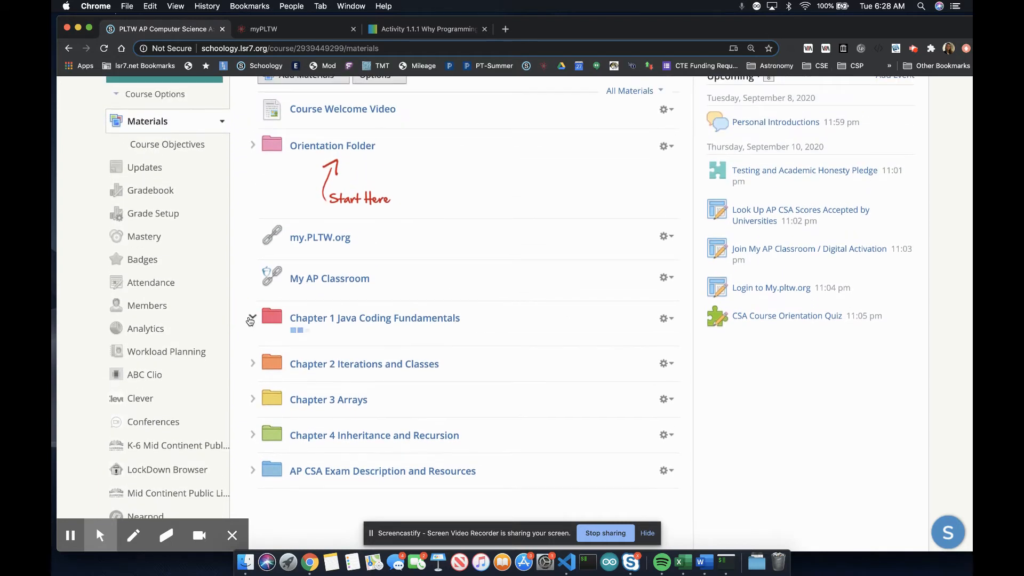
- Expand Chapter 1 Java Coding Fundamentals and Unit 1.1 Primitive Types, then select Activity 1.1.1
{"action": "left_click", "coordinate": [252, 317]}
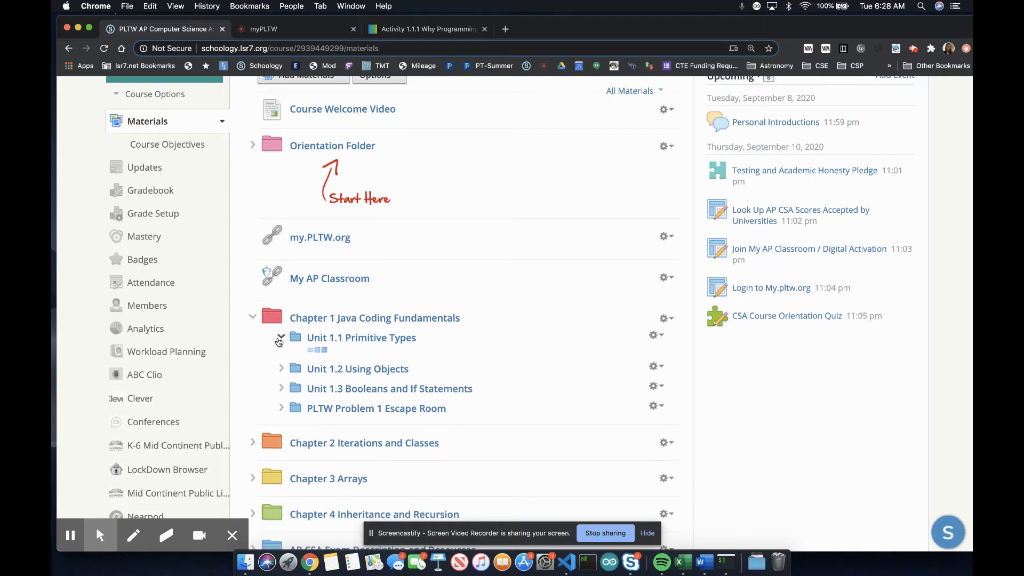
{"action": "left_click", "coordinate": [280, 339]}
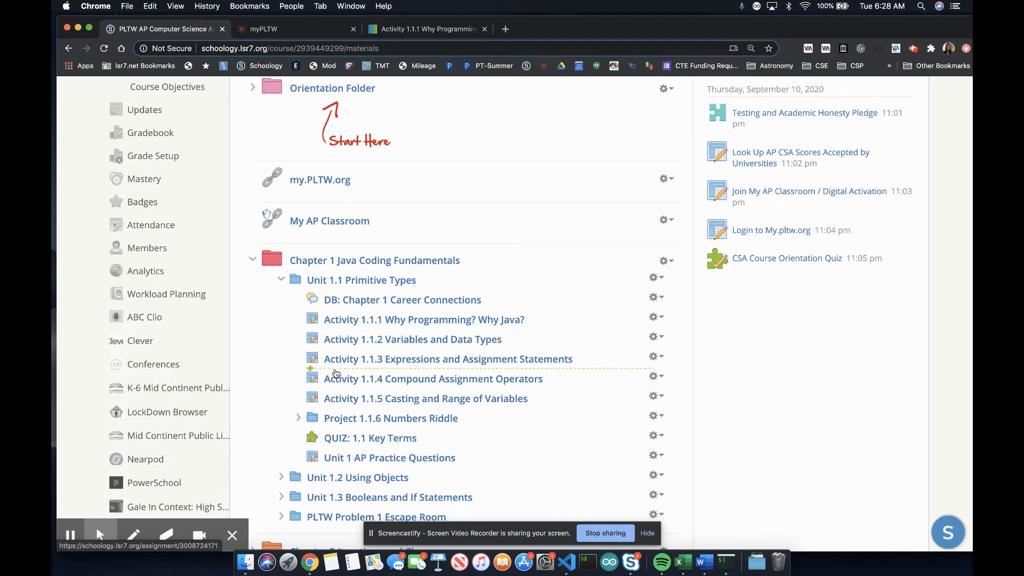
{"action": "mouse_move", "coordinate": [335, 386]}
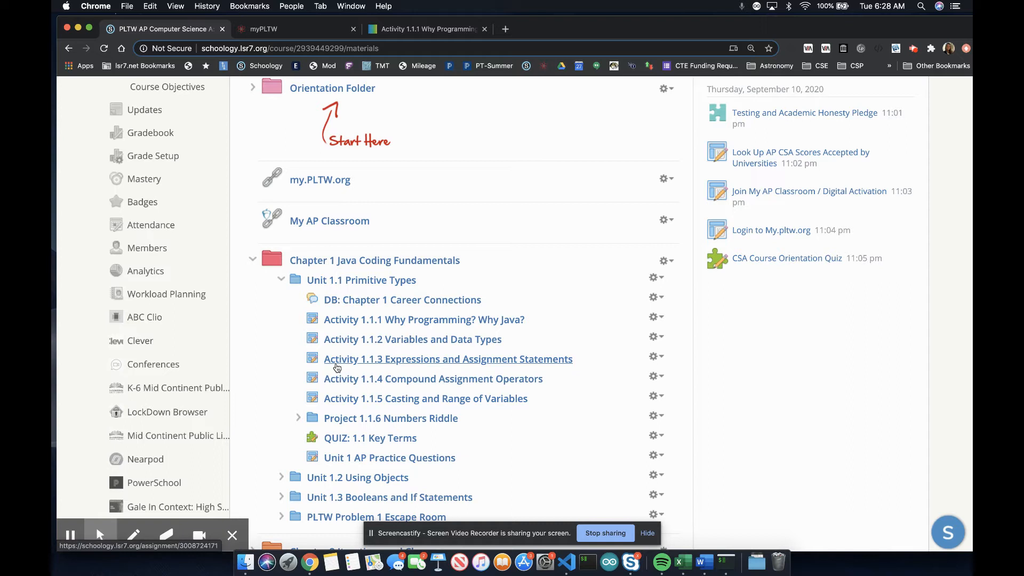
{"action": "left_click", "coordinate": [423, 320]}
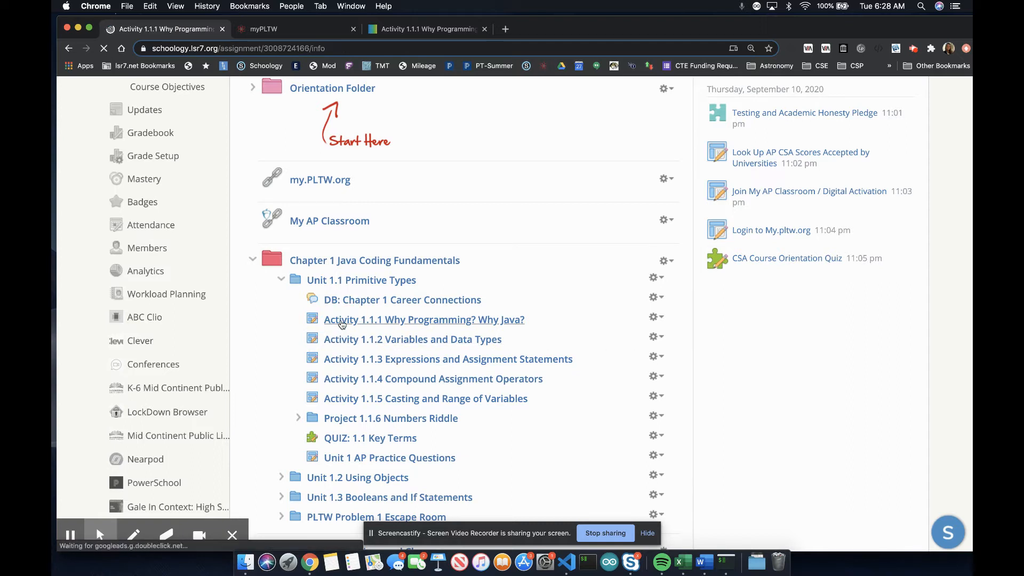
- Load the Activity 1.1.1 Why Programming? Why Java? assignment page with its Developer's Journal instructions
{"action": "left_click", "coordinate": [423, 319]}
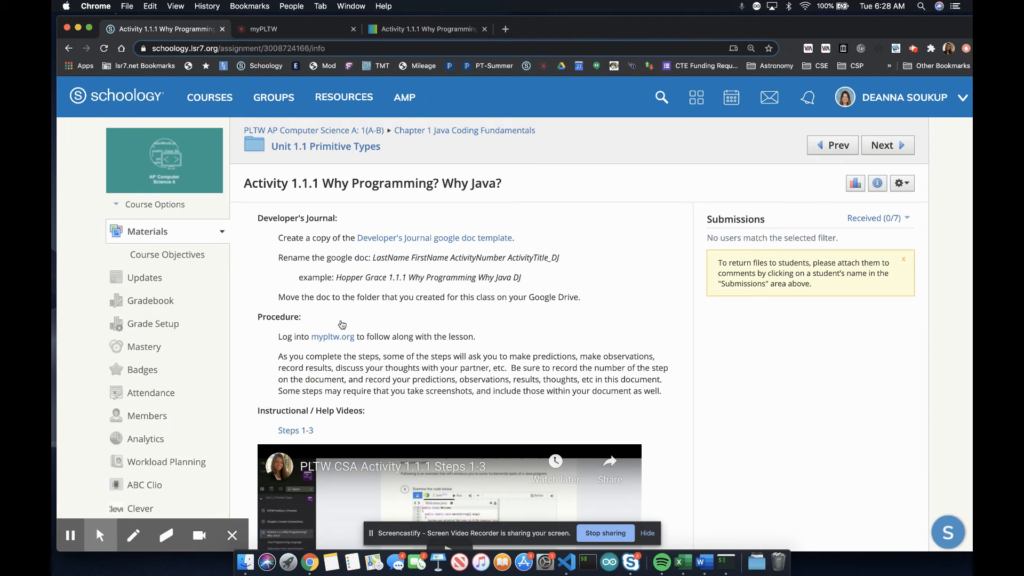
{"action": "mouse_move", "coordinate": [391, 237]}
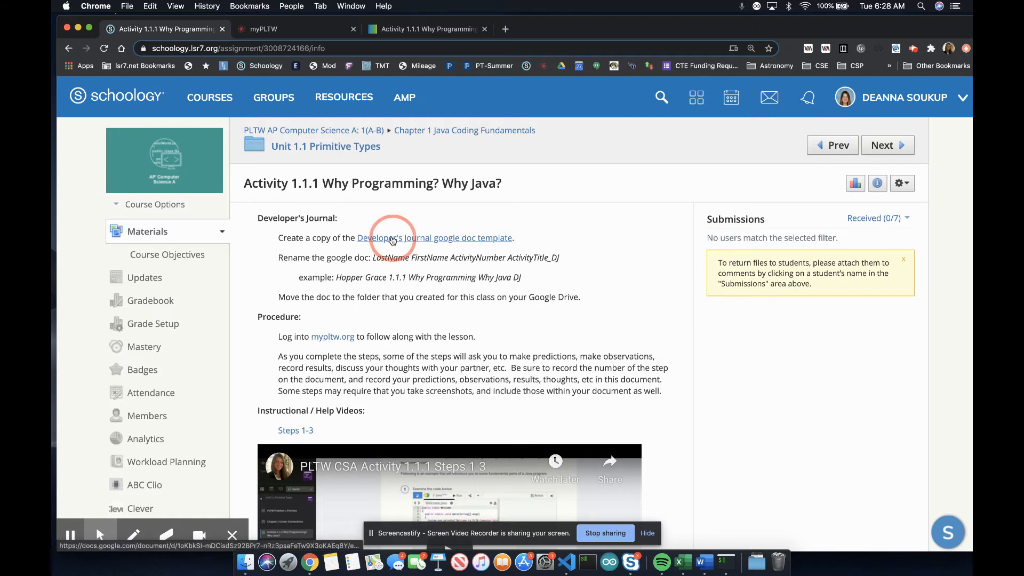
- View the Developer's Journal Google Doc template through its Procedure Responses, TEMP Chart, Reflection and Conclusion sections
{"action": "left_click", "coordinate": [437, 237]}
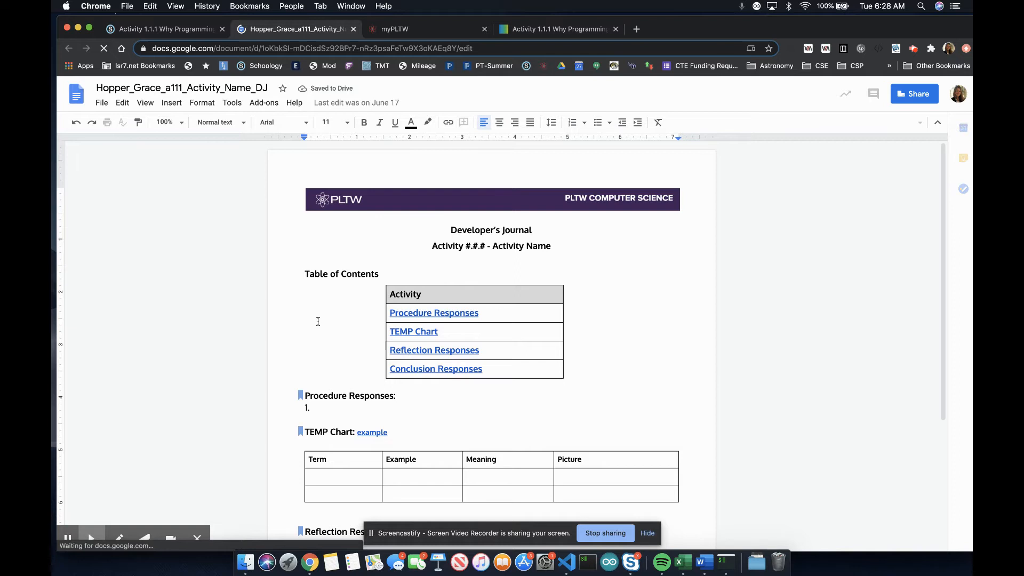
{"action": "scroll", "scroll_direction": "down", "scroll_amount": 3}
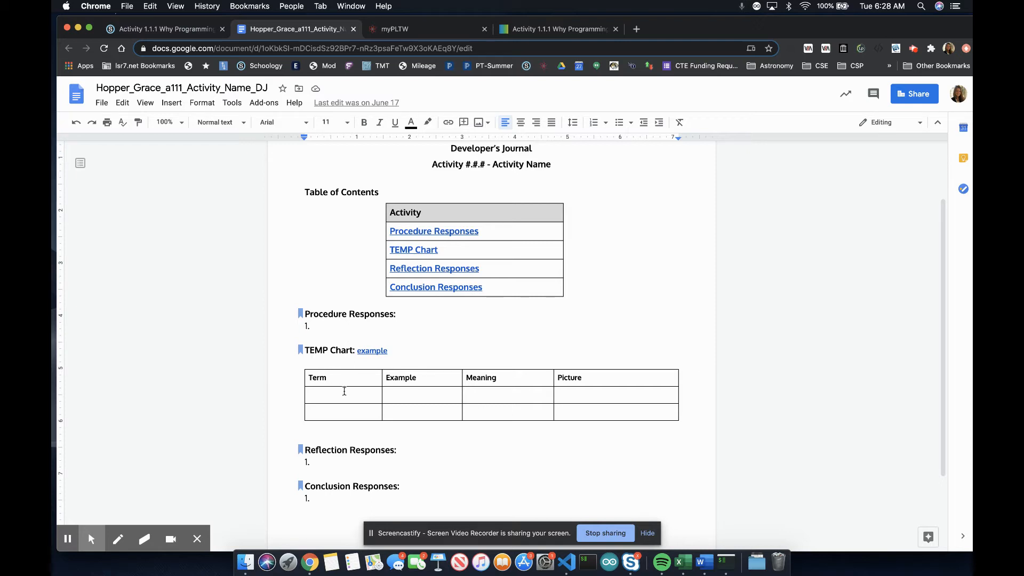
{"action": "scroll", "scroll_direction": "down", "scroll_amount": 3}
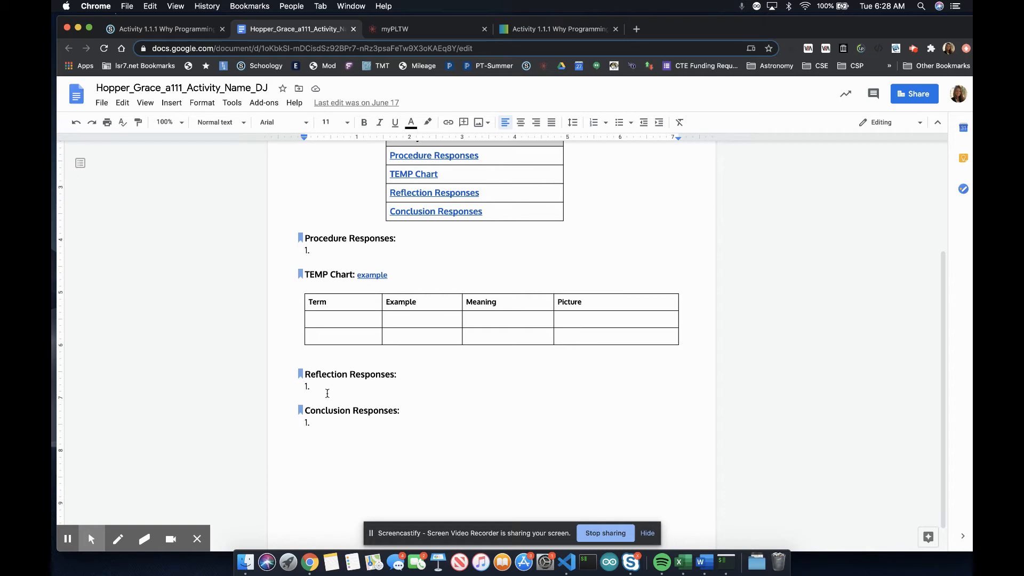
{"action": "mouse_move", "coordinate": [394, 392]}
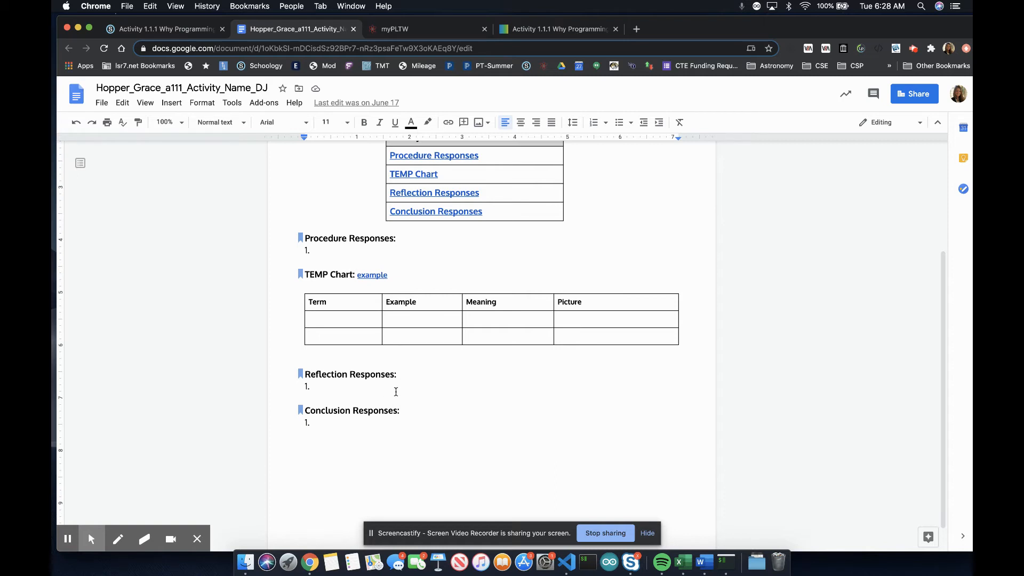
{"action": "mouse_move", "coordinate": [393, 432]}
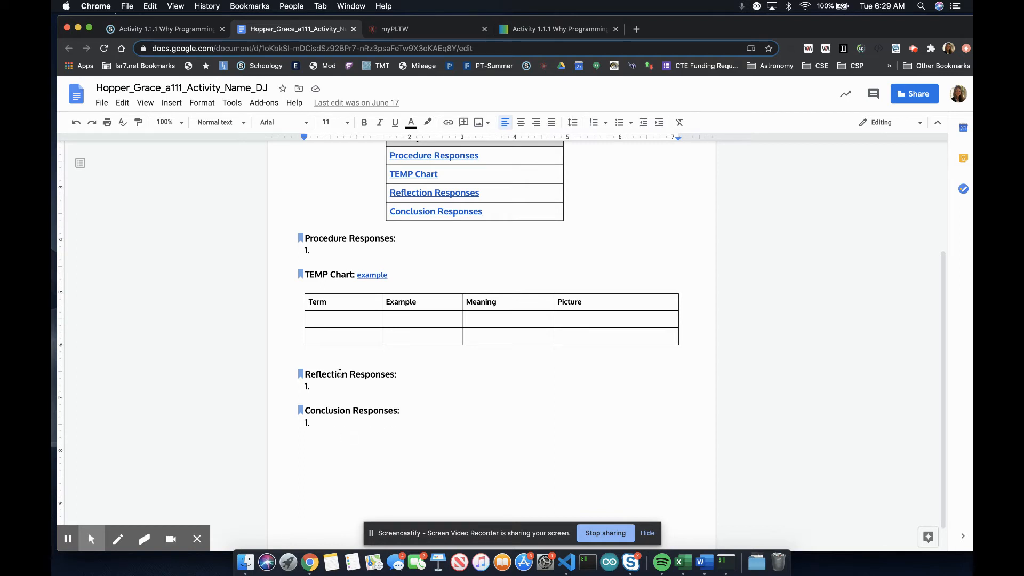
- Go back to Schoology and show the PLTW AP Computer Science A course materials list with the My AP Classroom link
{"action": "left_click", "coordinate": [163, 29]}
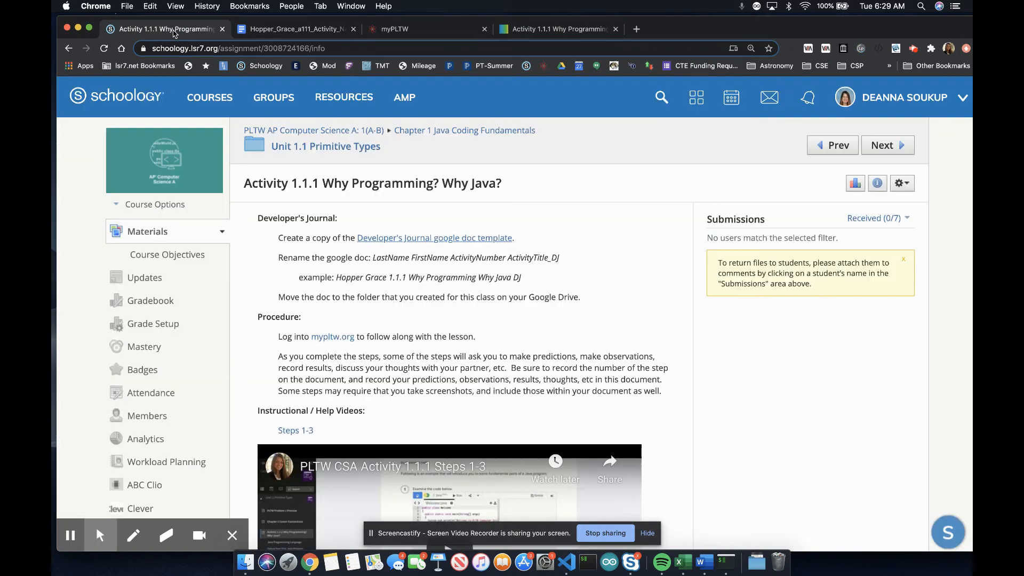
{"action": "mouse_move", "coordinate": [468, 252]}
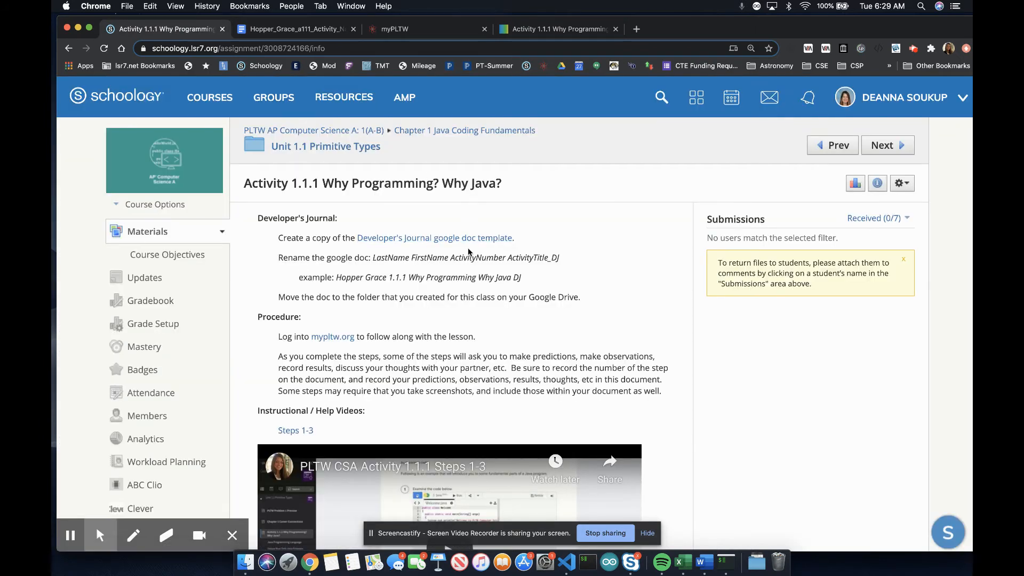
{"action": "mouse_move", "coordinate": [806, 226]}
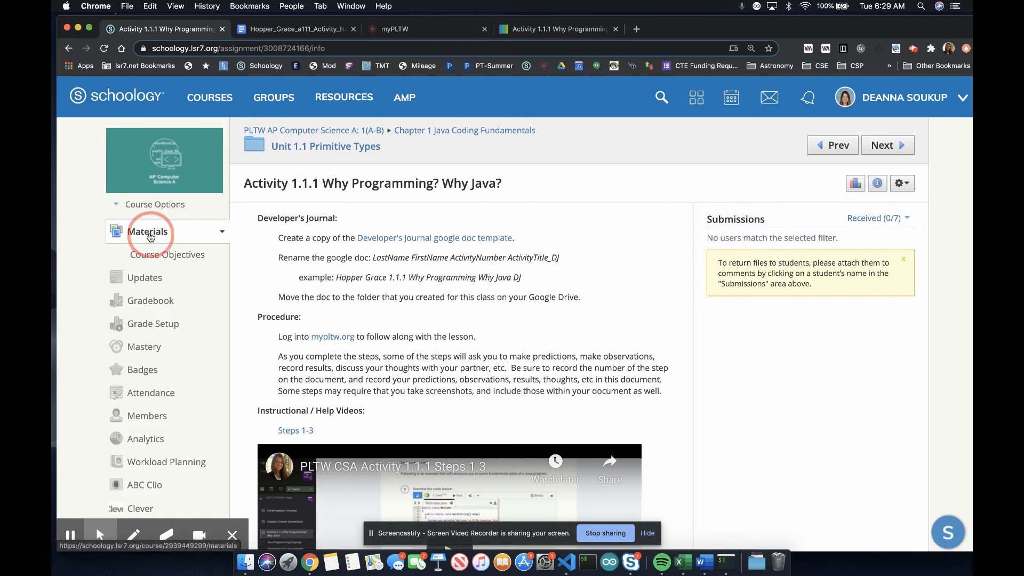
{"action": "left_click", "coordinate": [148, 232]}
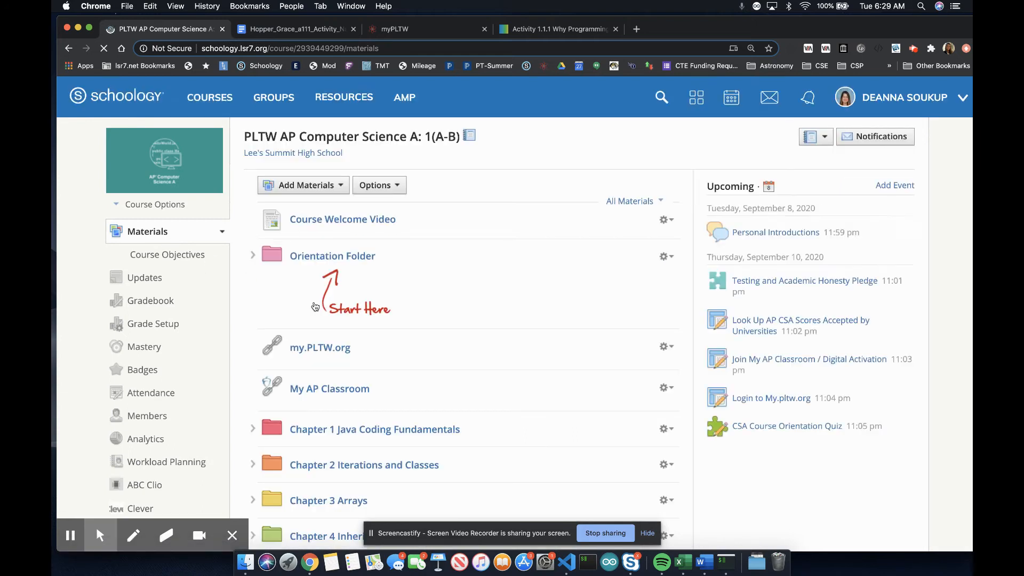
{"action": "scroll", "scroll_direction": "down", "scroll_amount": 3}
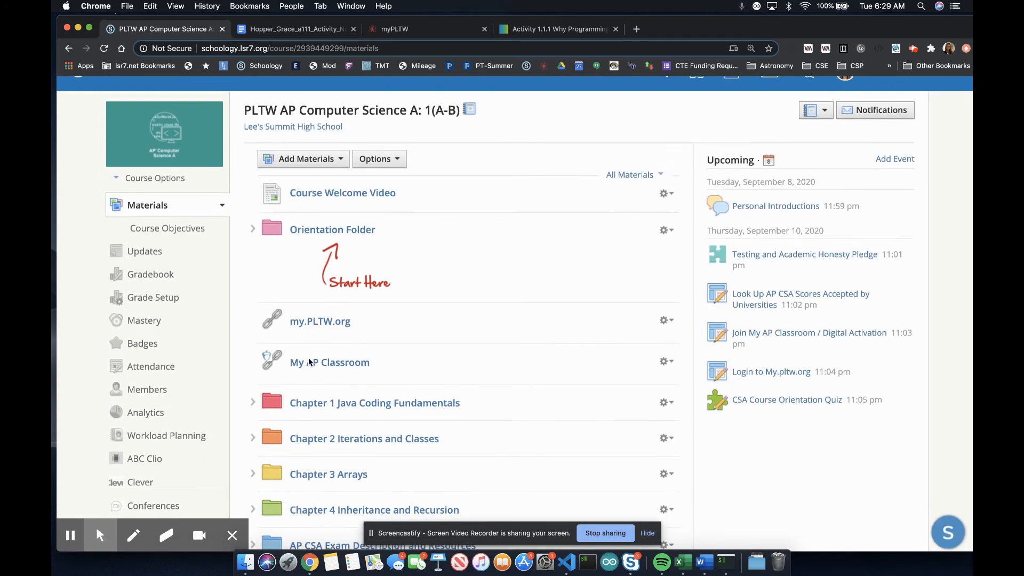
{"action": "scroll", "scroll_direction": "up", "scroll_amount": 3}
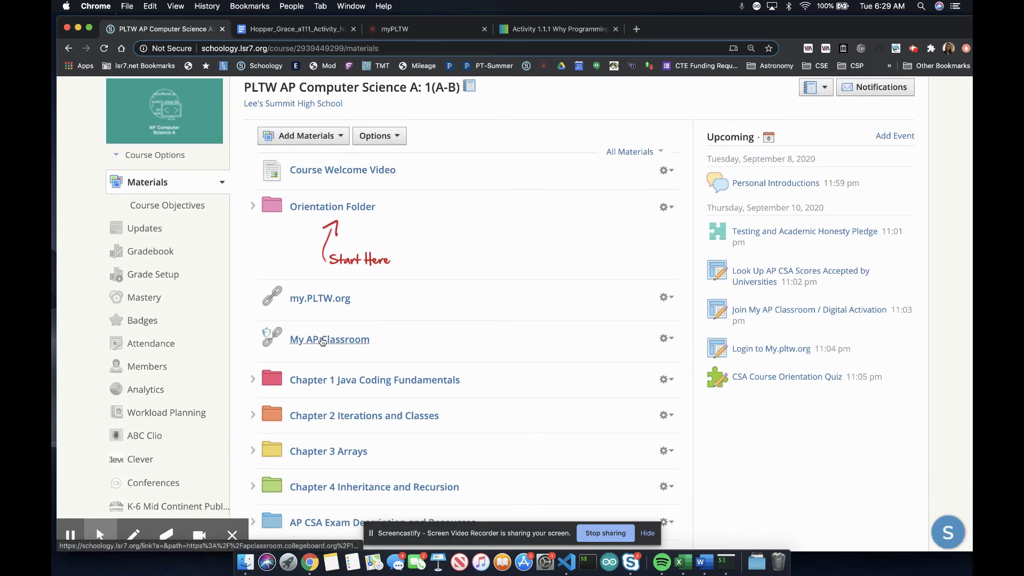
- Launch My AP Classroom and switch its course to AP Computer Science A
{"action": "left_click", "coordinate": [329, 340]}
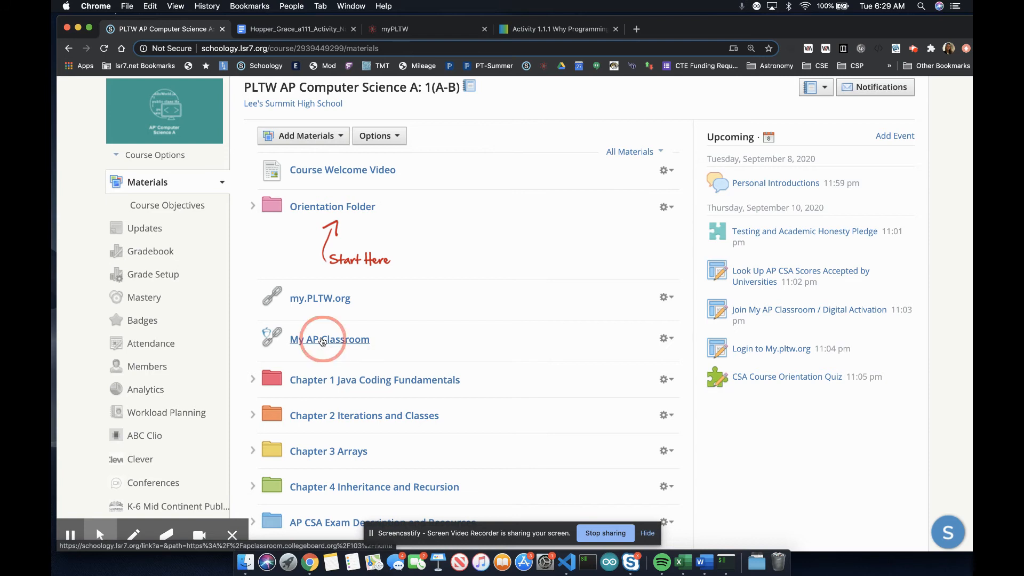
{"action": "left_click", "coordinate": [329, 339]}
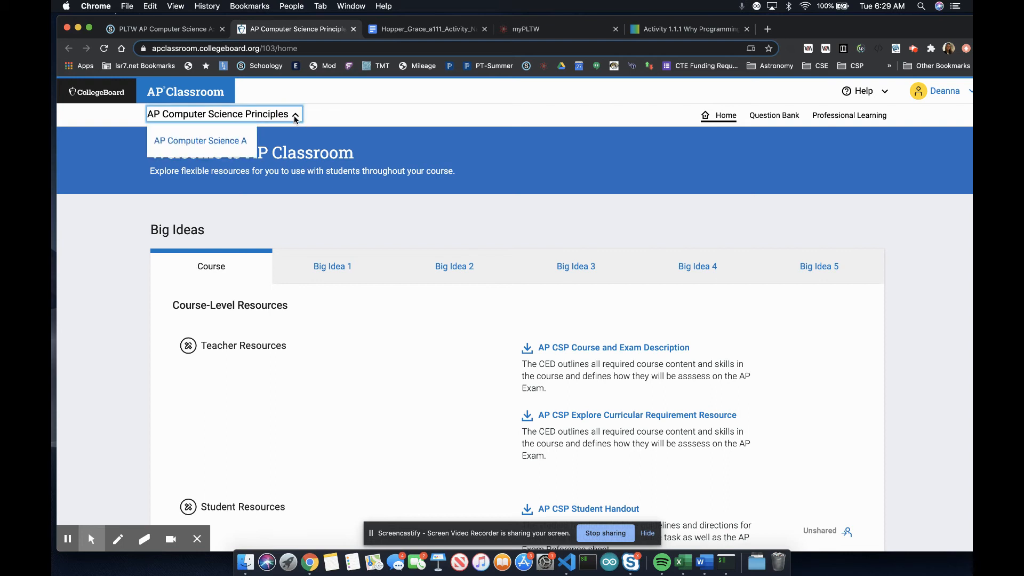
{"action": "left_click", "coordinate": [201, 141]}
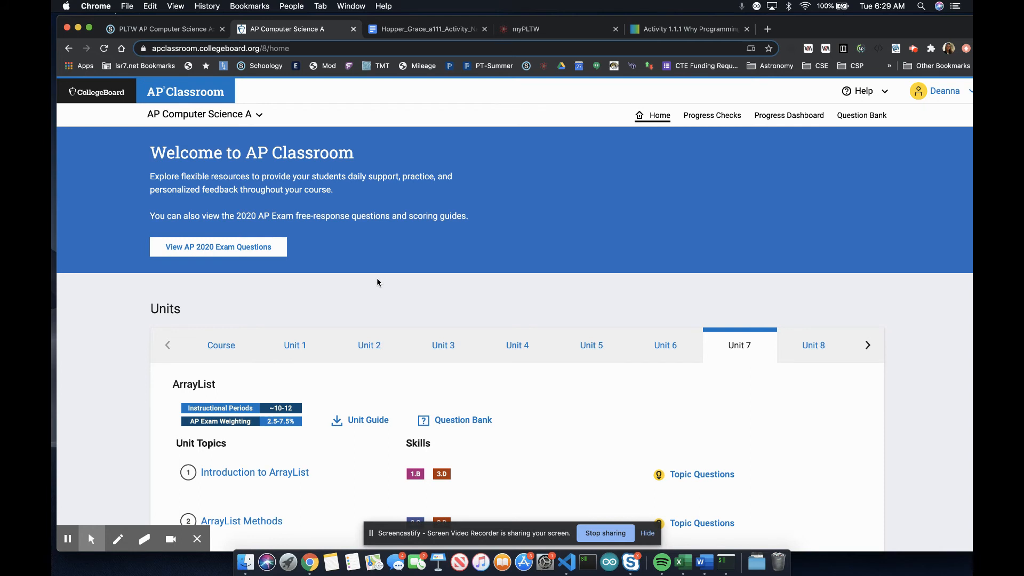
{"action": "mouse_move", "coordinate": [364, 295]}
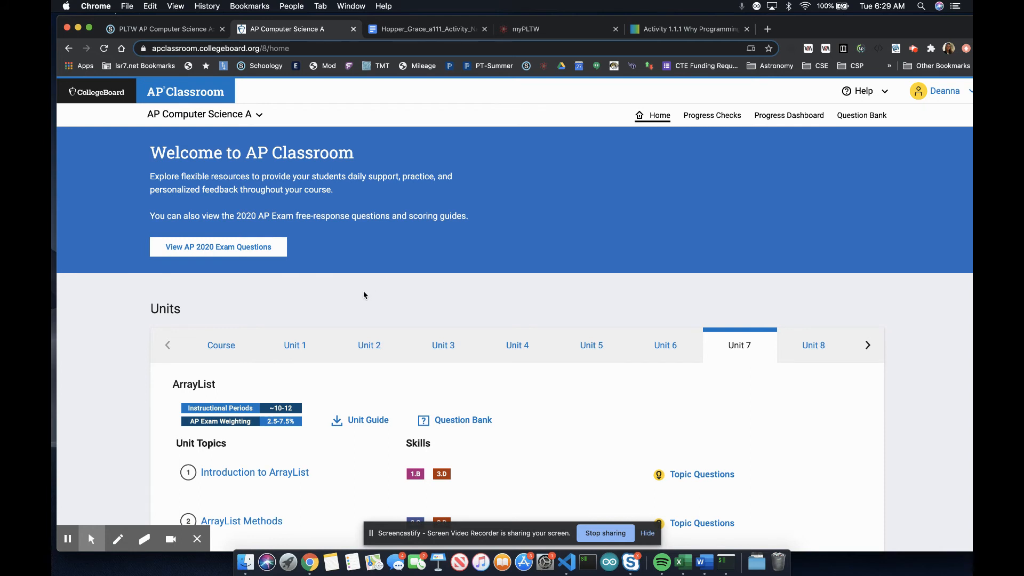
{"action": "mouse_move", "coordinate": [295, 344]}
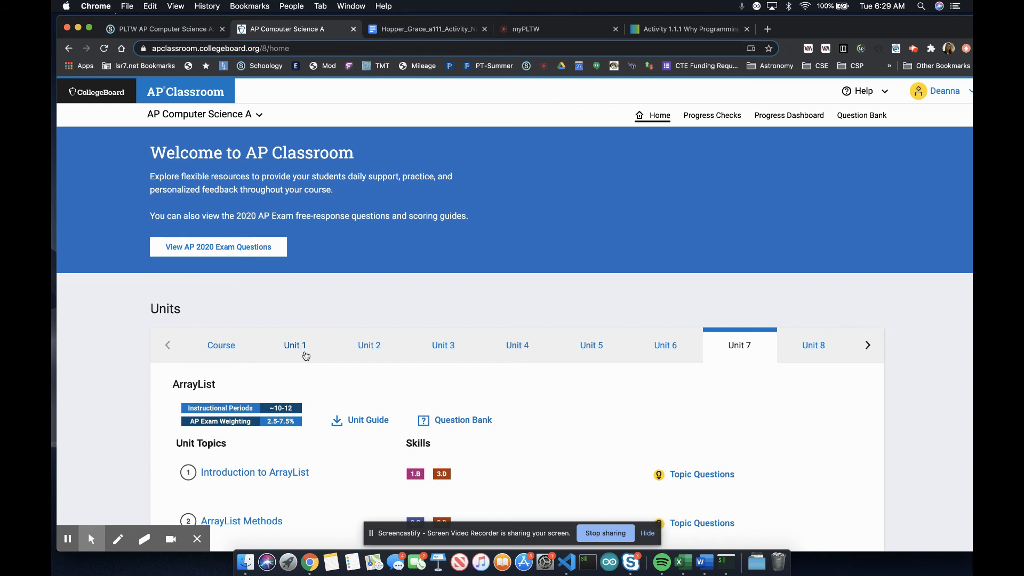
- Browse the Unit 1 Primitive Types and Unit 2 Using Objects topics, then return to the Schoology tab
{"action": "left_click", "coordinate": [295, 345]}
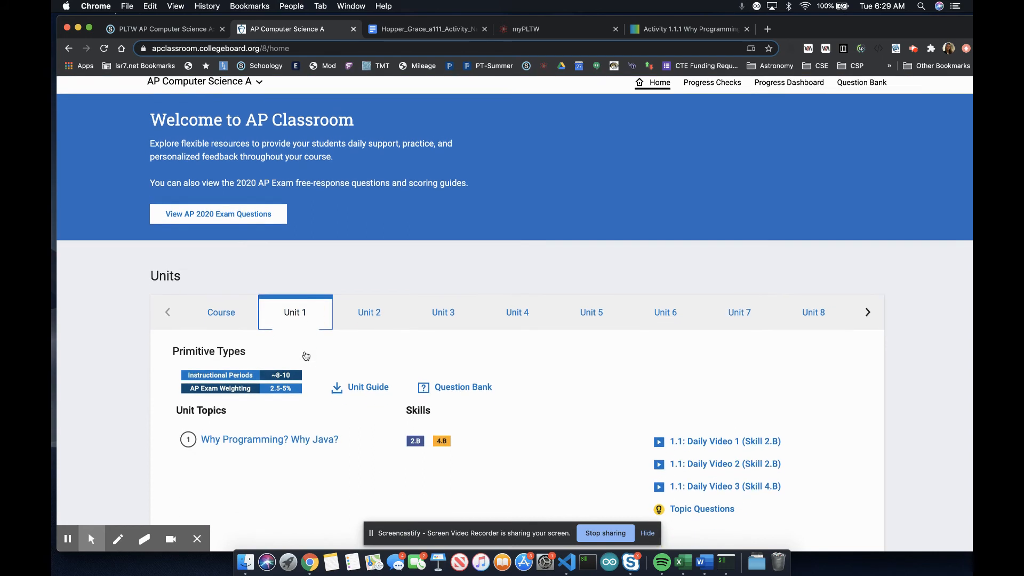
{"action": "scroll", "scroll_direction": "down", "scroll_amount": 3}
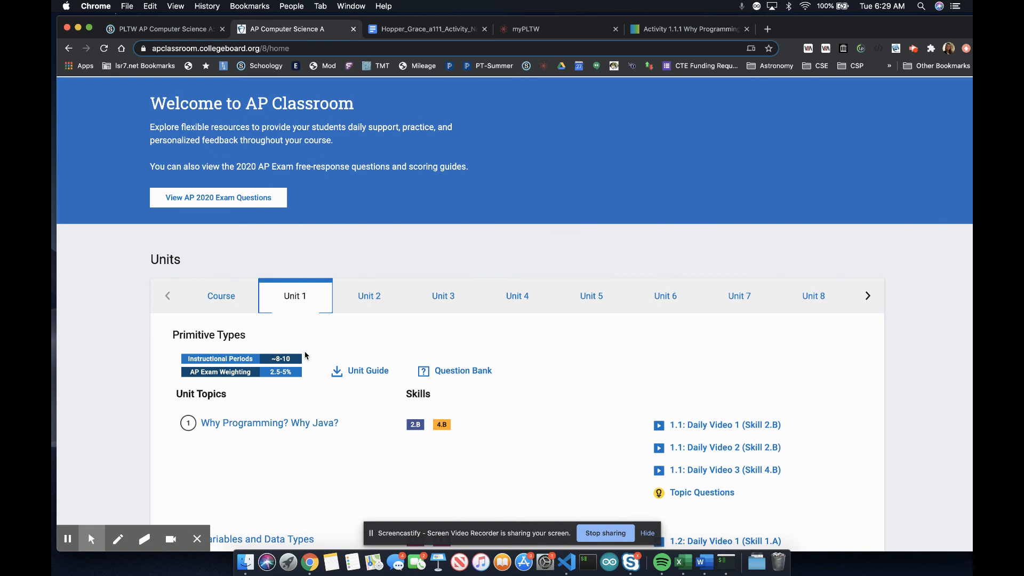
{"action": "left_click", "coordinate": [369, 295]}
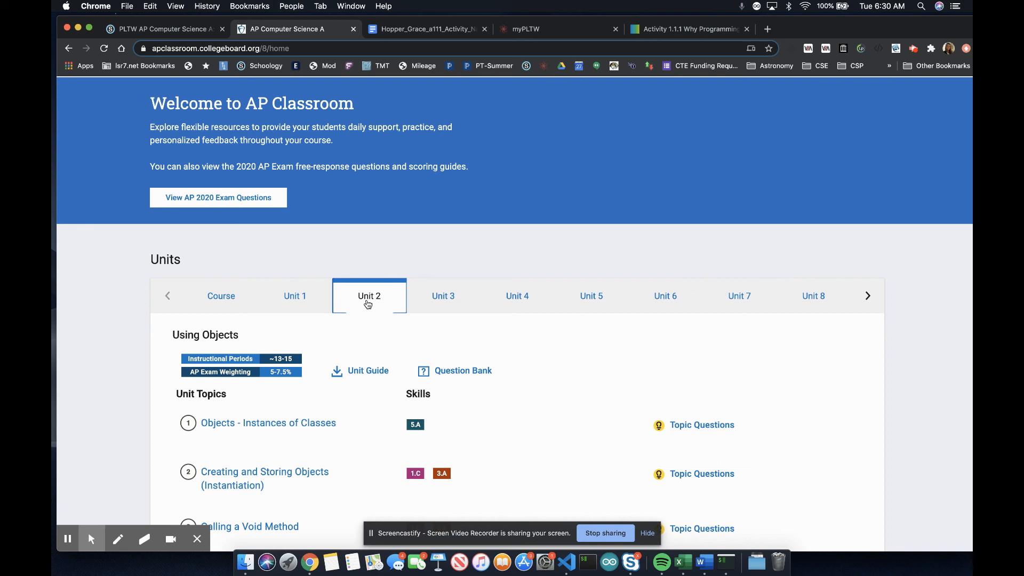
{"action": "mouse_move", "coordinate": [217, 222]}
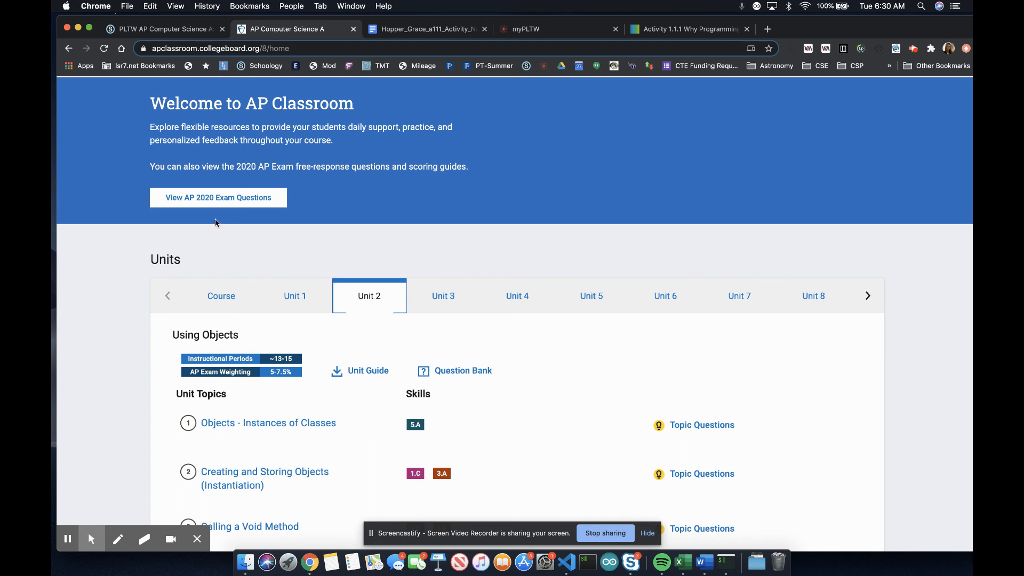
{"action": "left_click", "coordinate": [160, 28]}
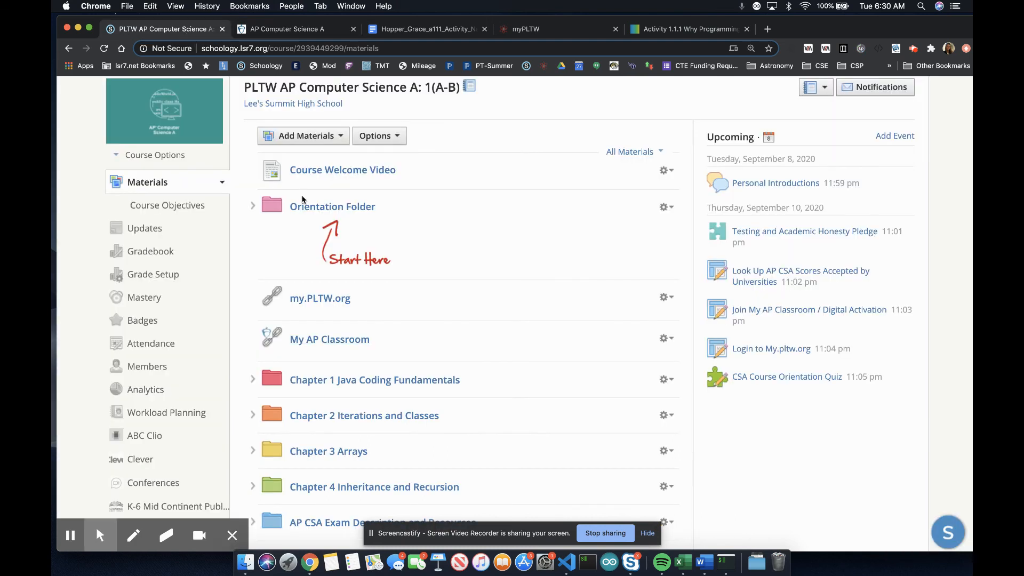
{"action": "mouse_move", "coordinate": [311, 210]}
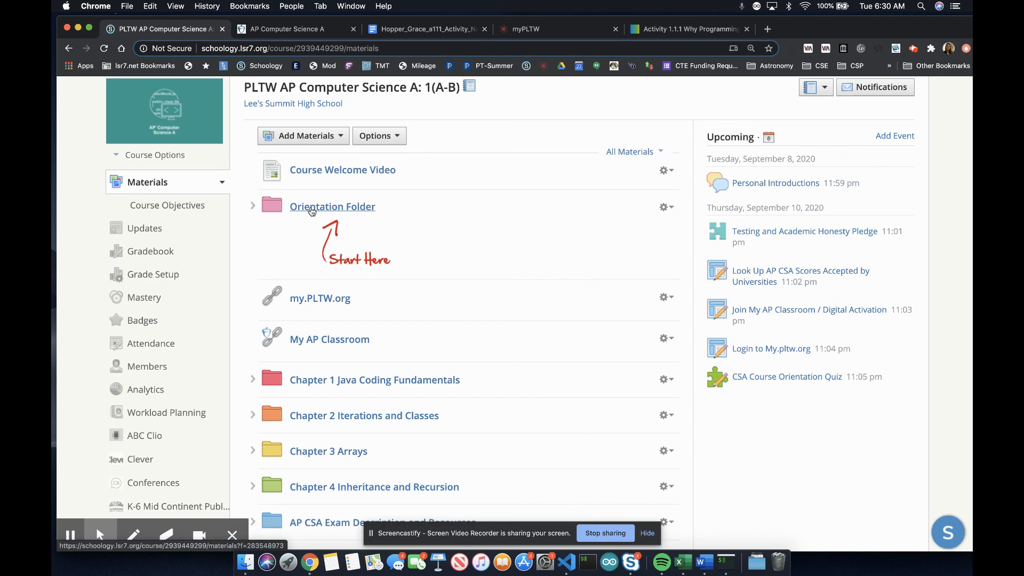
- Show the Orientation Folder contents down to the AP scores, AP Classroom and orientation quiz items
{"action": "left_click", "coordinate": [332, 206]}
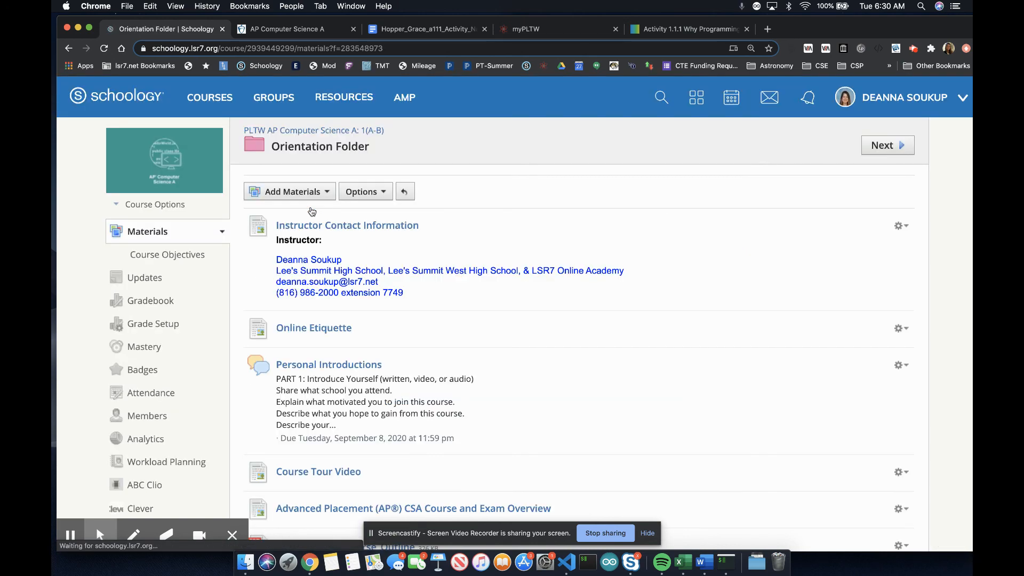
{"action": "scroll", "scroll_direction": "down", "scroll_amount": 3}
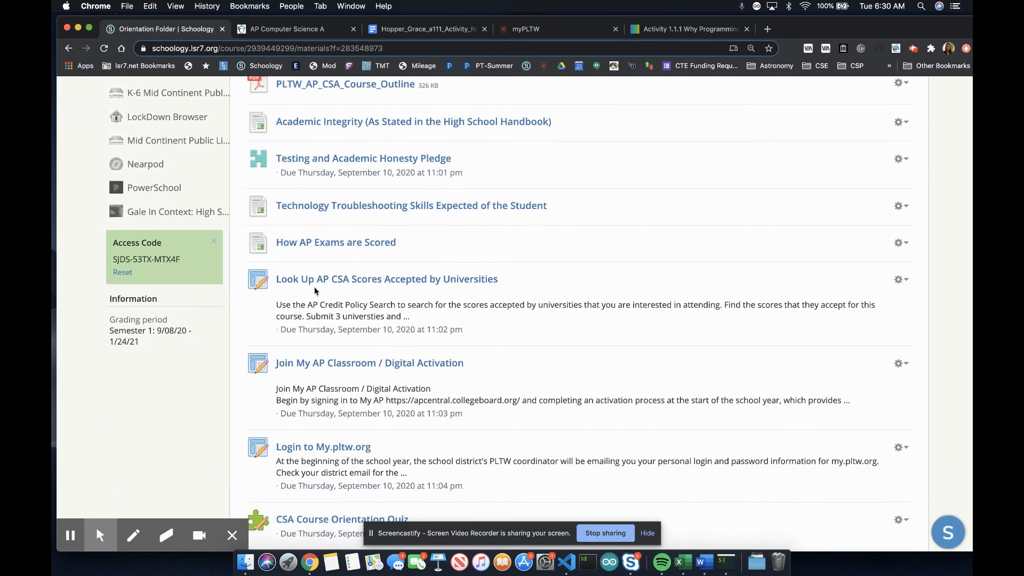